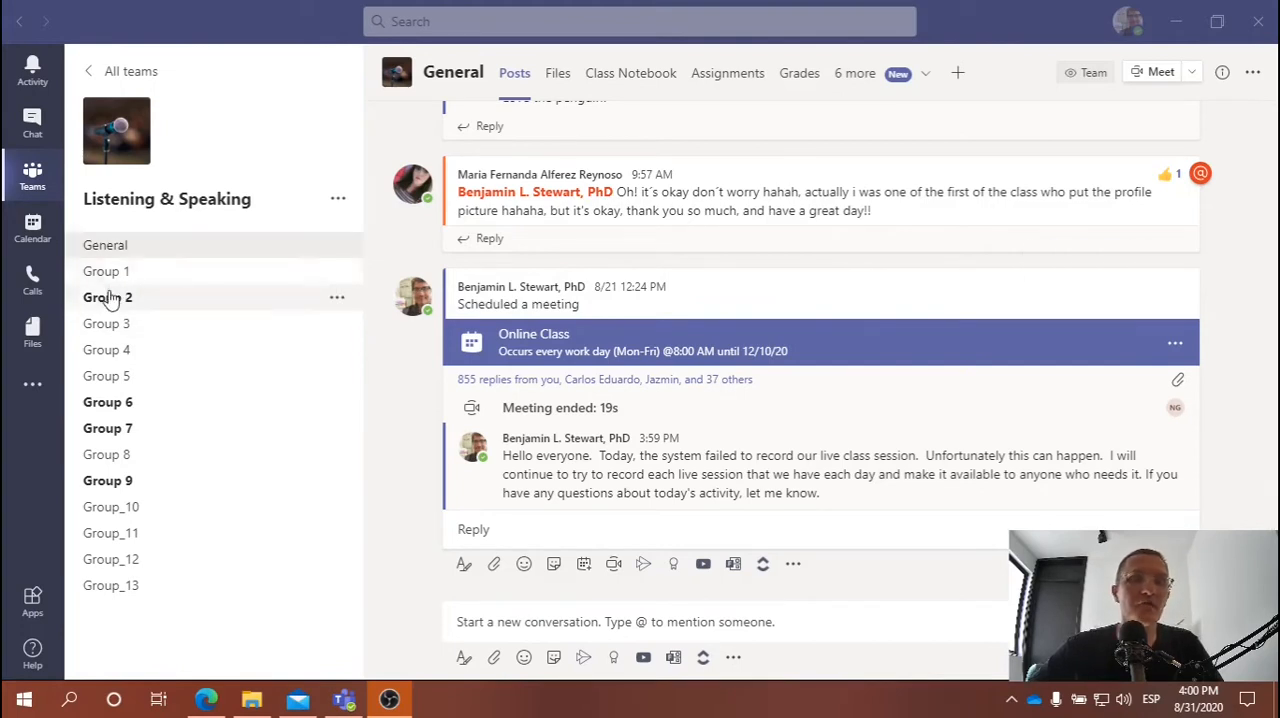
mouse_move(120, 595)
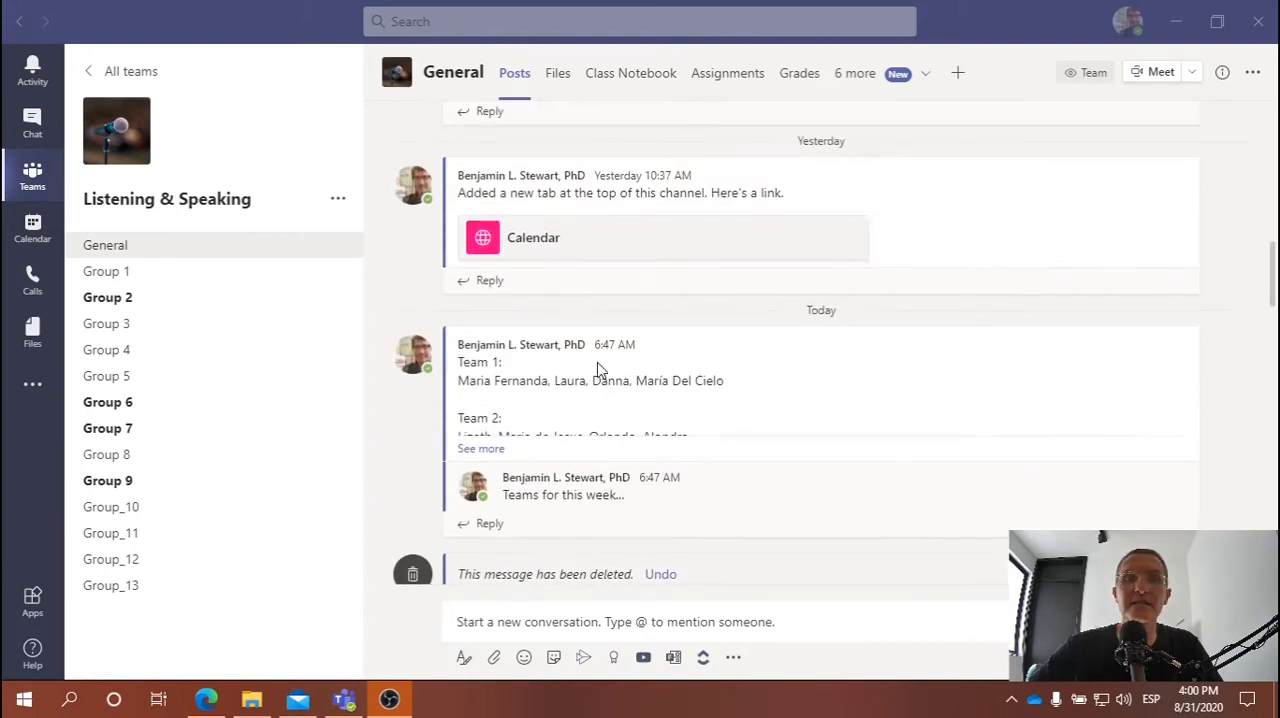
mouse_move(565, 403)
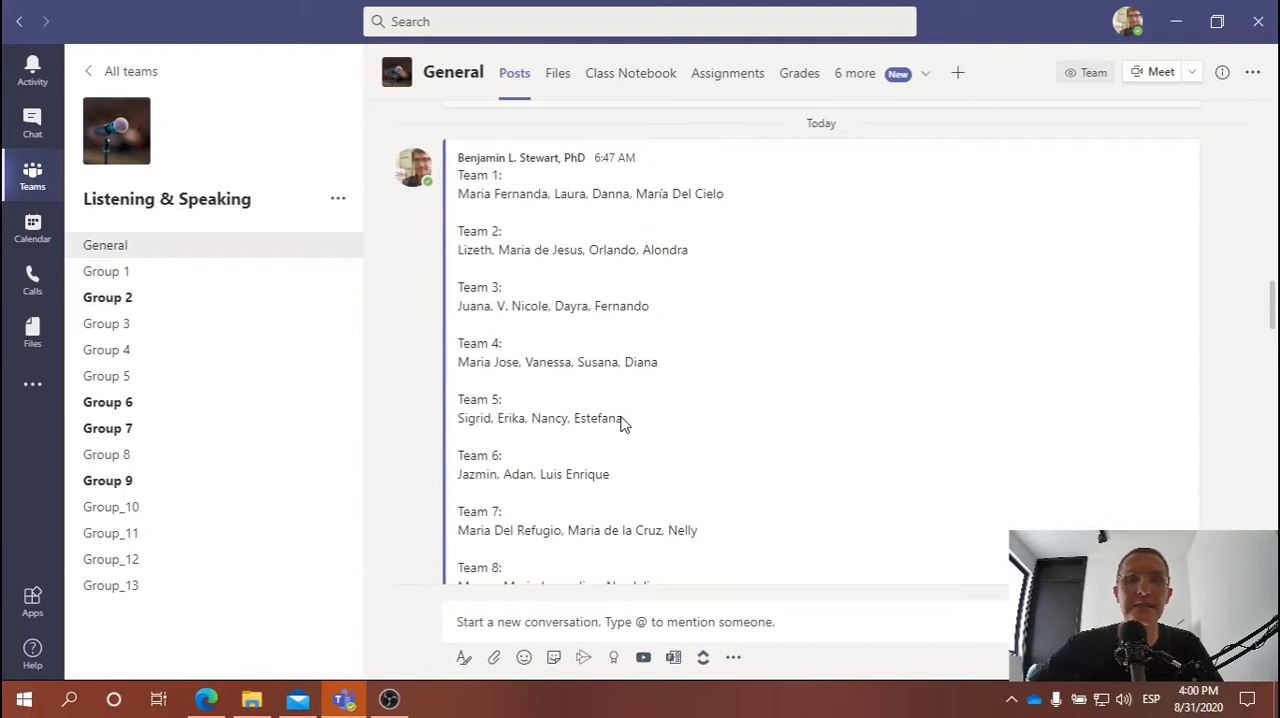
mouse_move(607, 360)
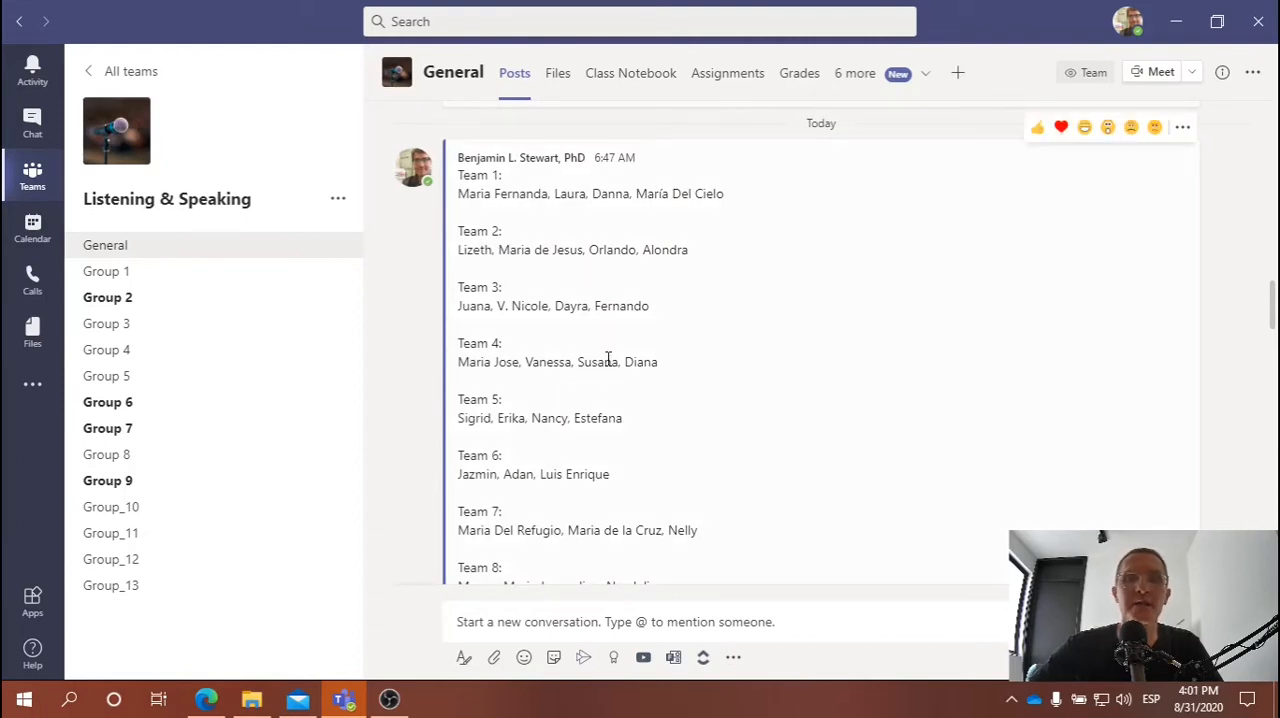
mouse_move(270, 302)
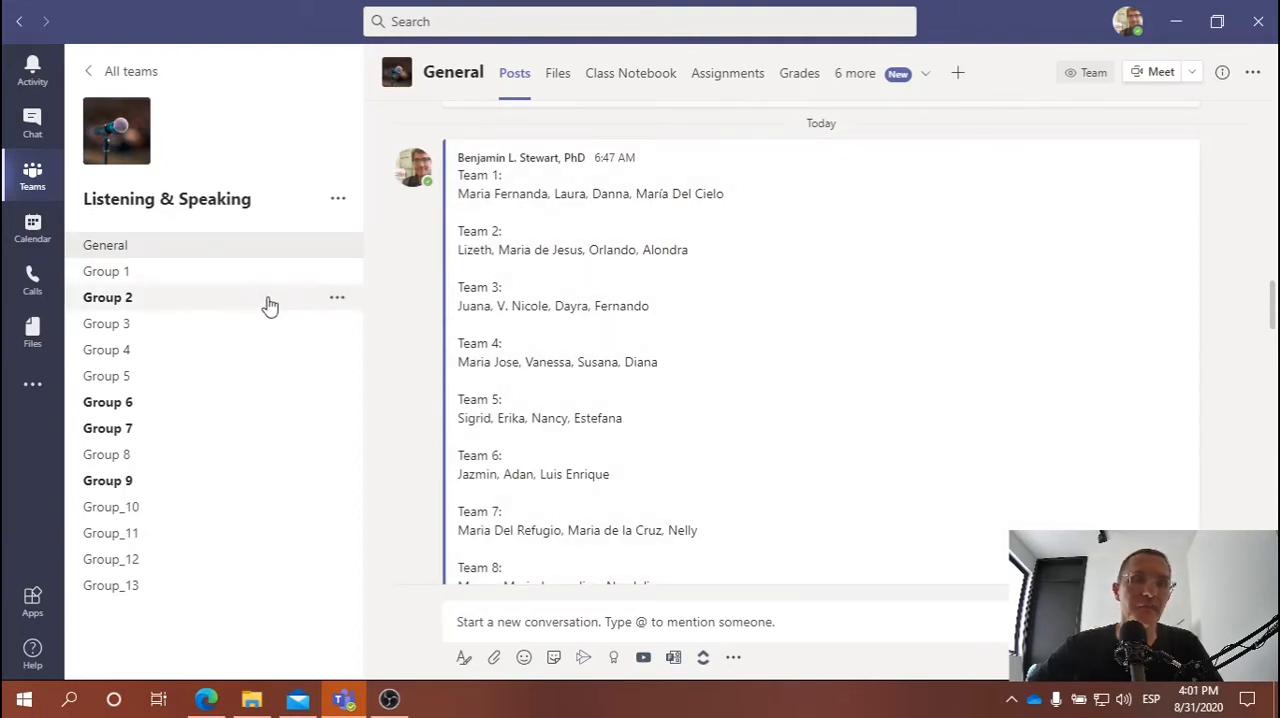
mouse_move(118, 523)
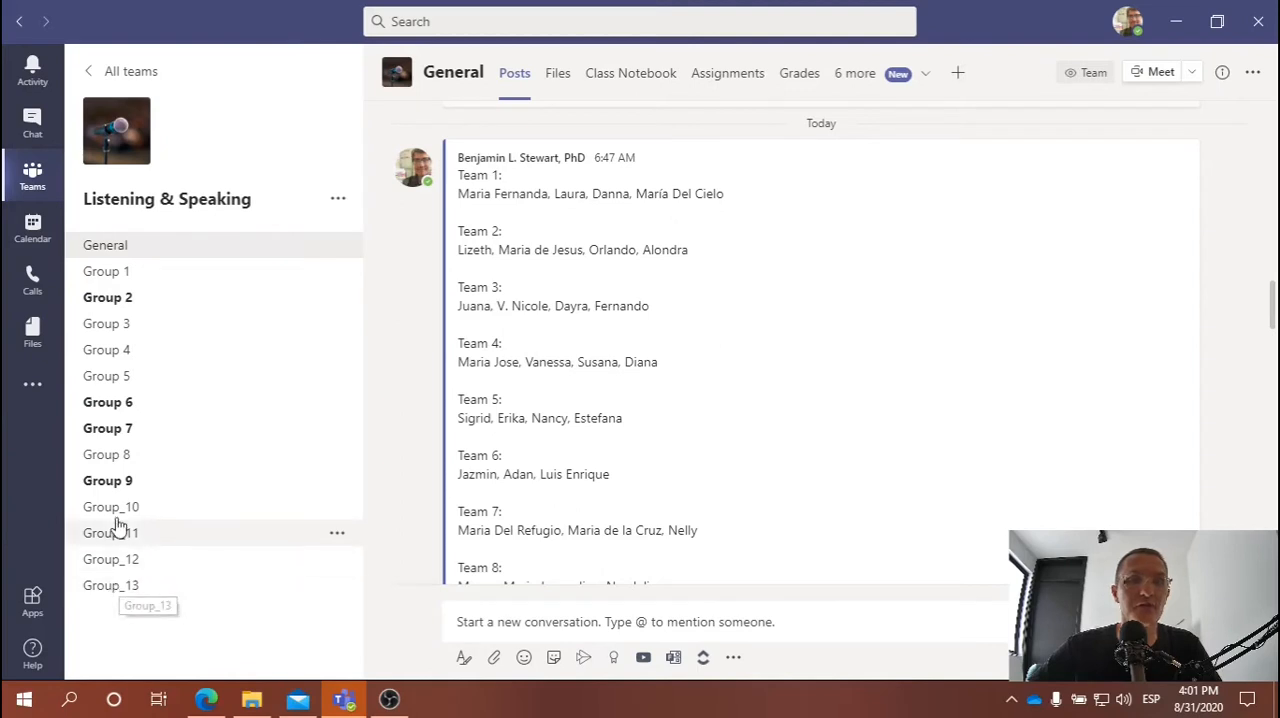
mouse_move(662, 325)
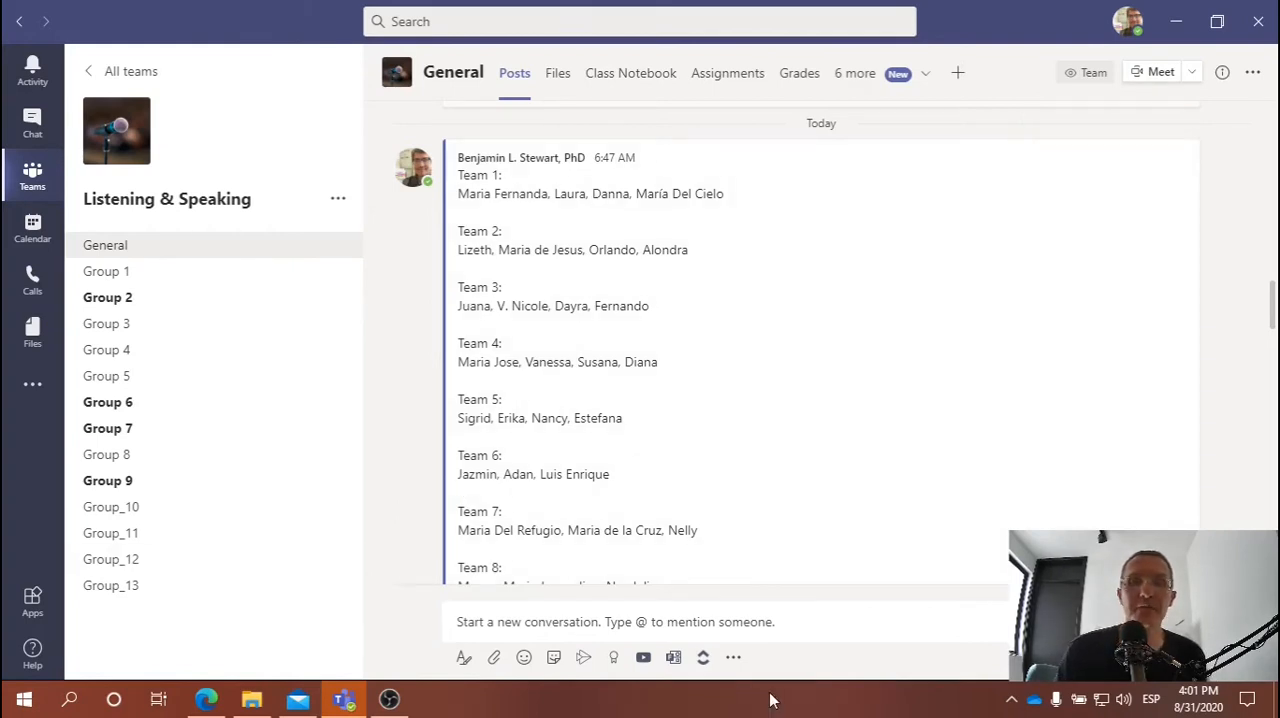
mouse_move(756, 534)
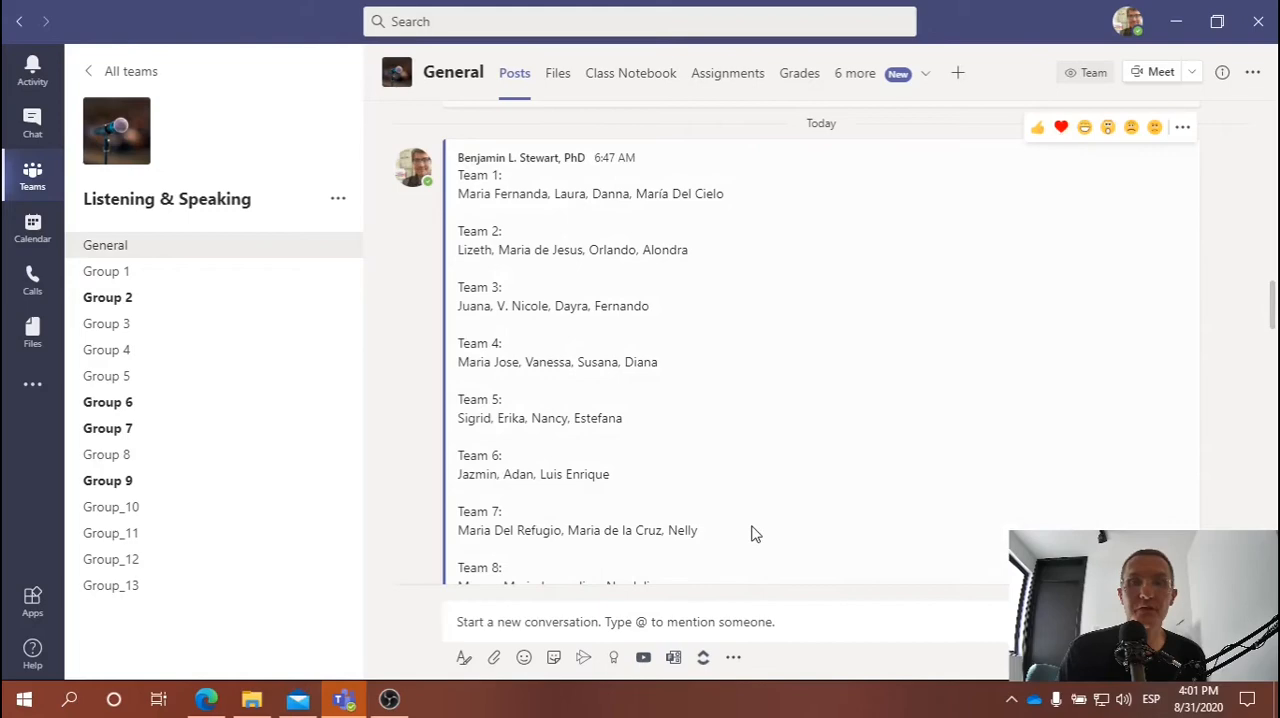
Open the Family responsibilities ClickUp task and launch its linked YouTube video on family roles.
scroll("down", 3)
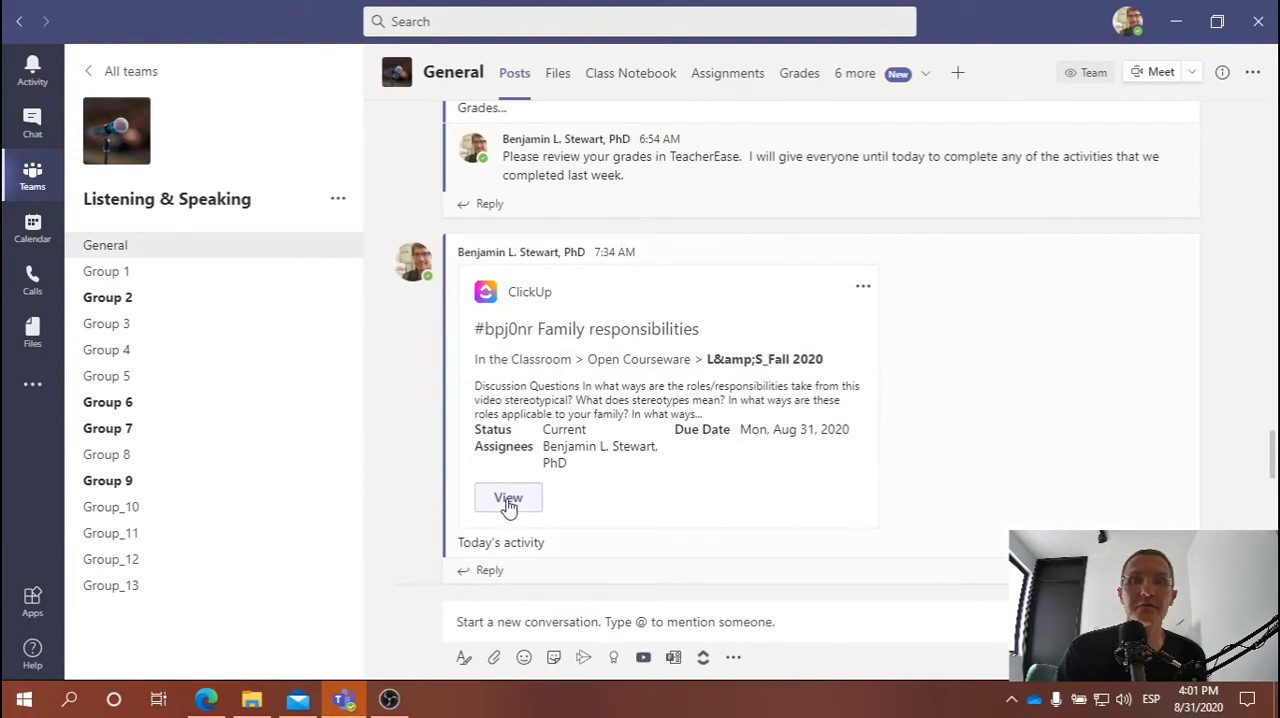
mouse_move(764, 455)
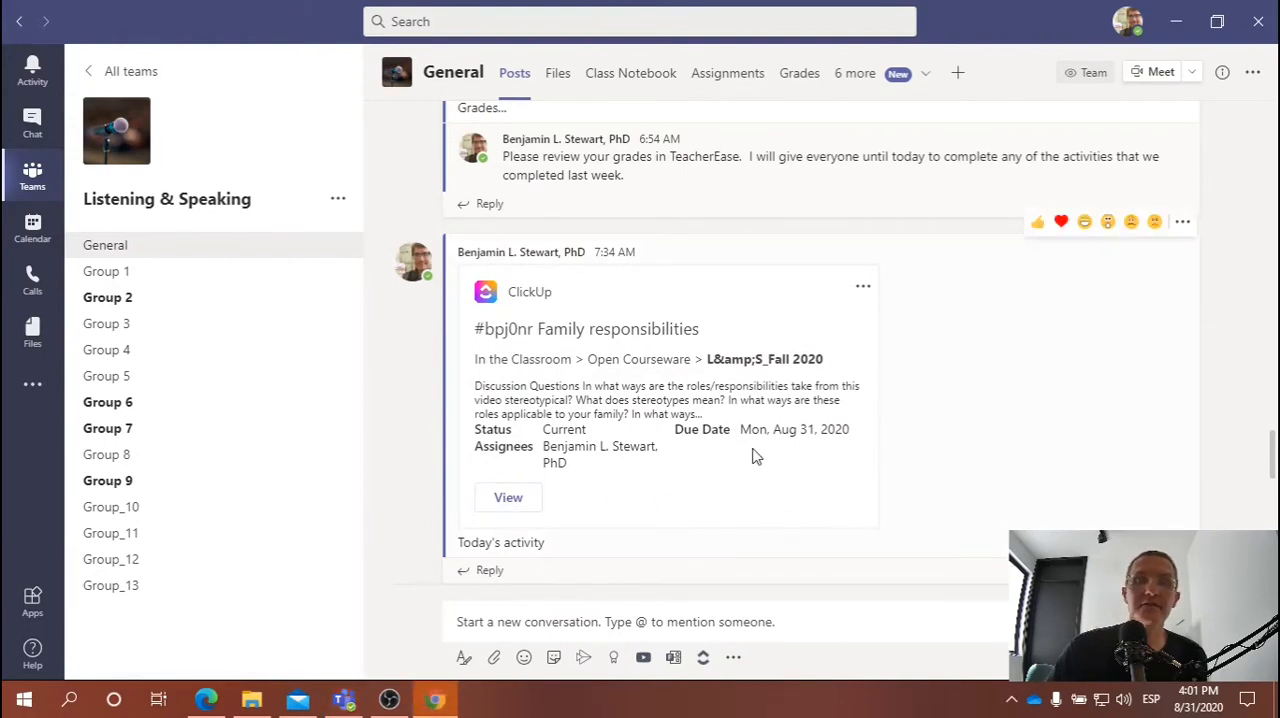
left_click(508, 497)
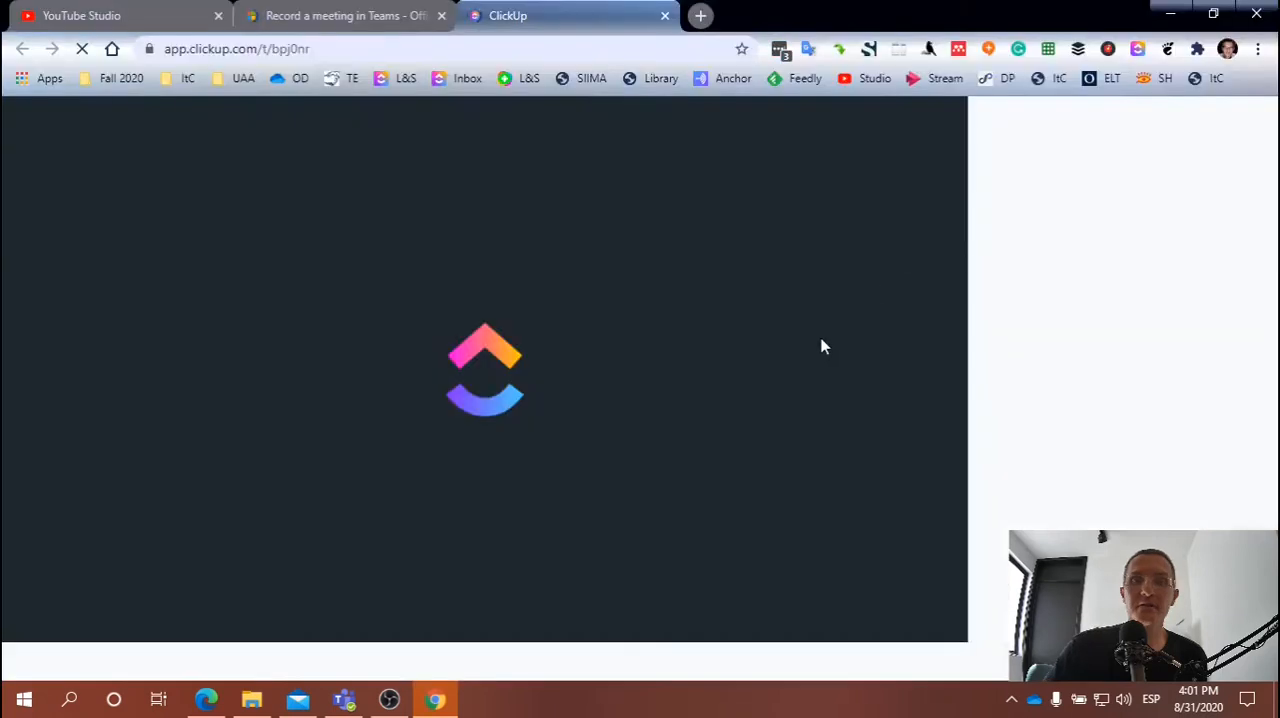
mouse_move(711, 396)
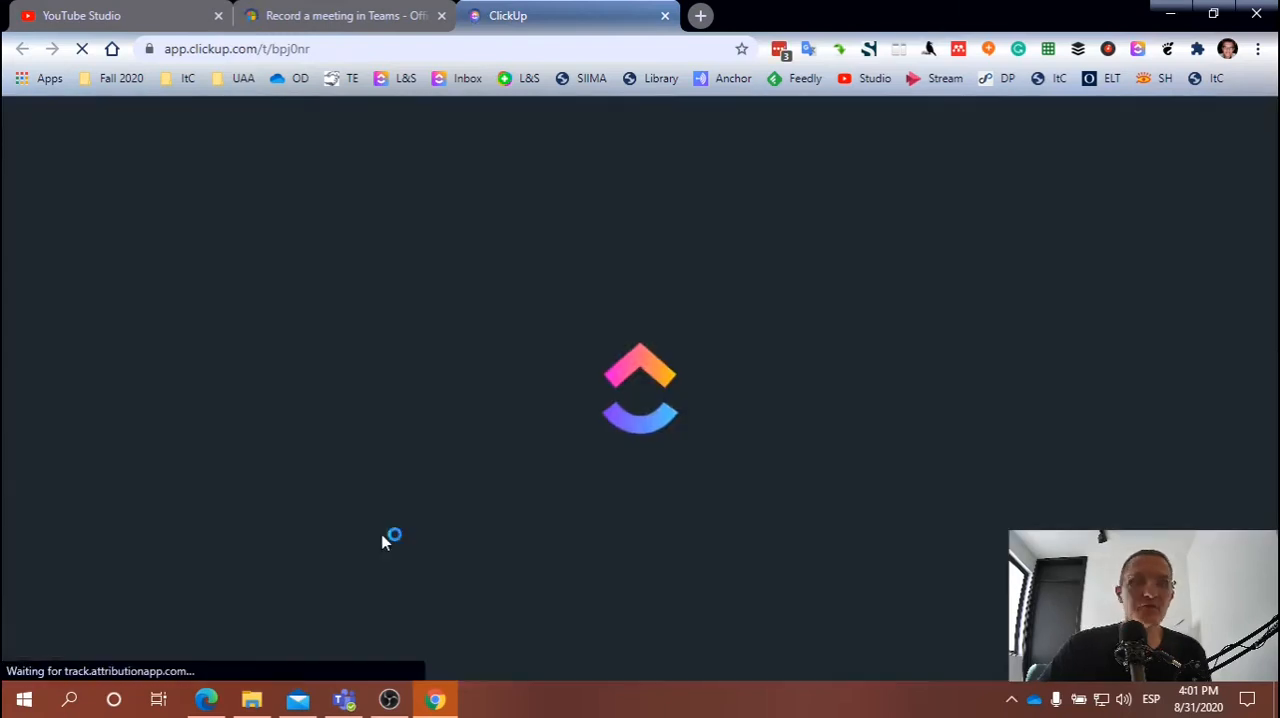
mouse_move(256, 535)
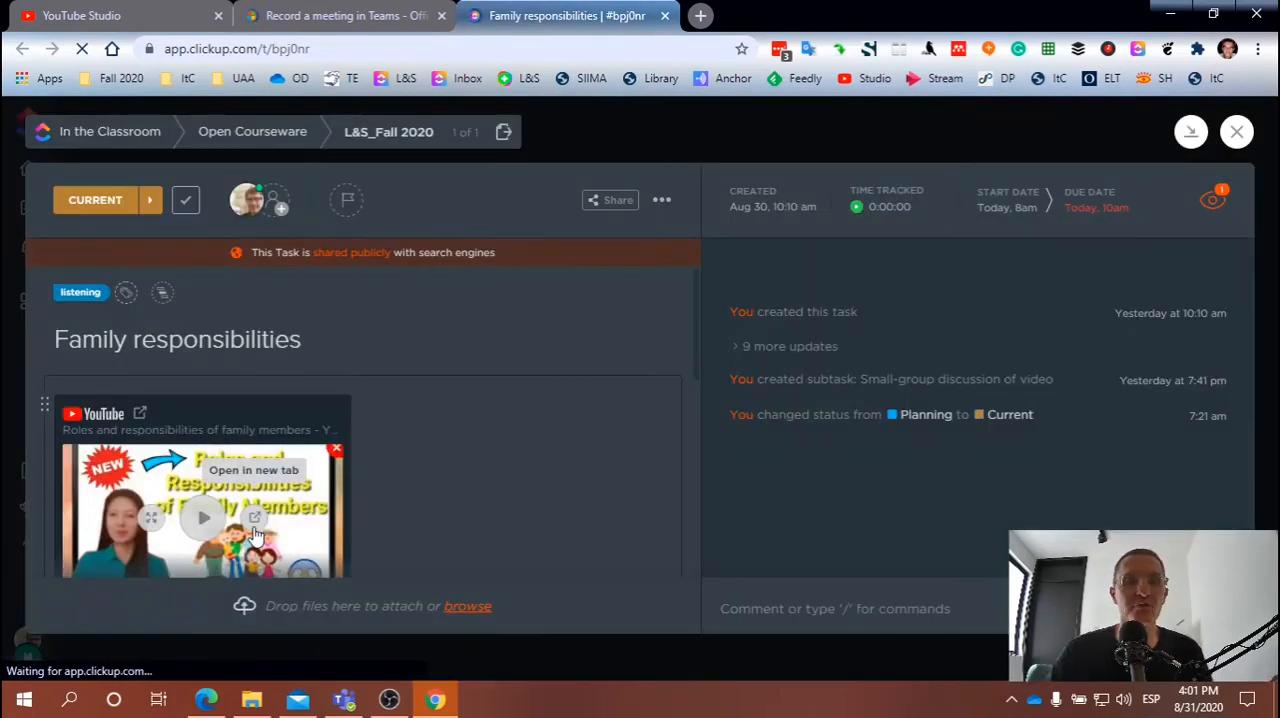
mouse_move(190, 444)
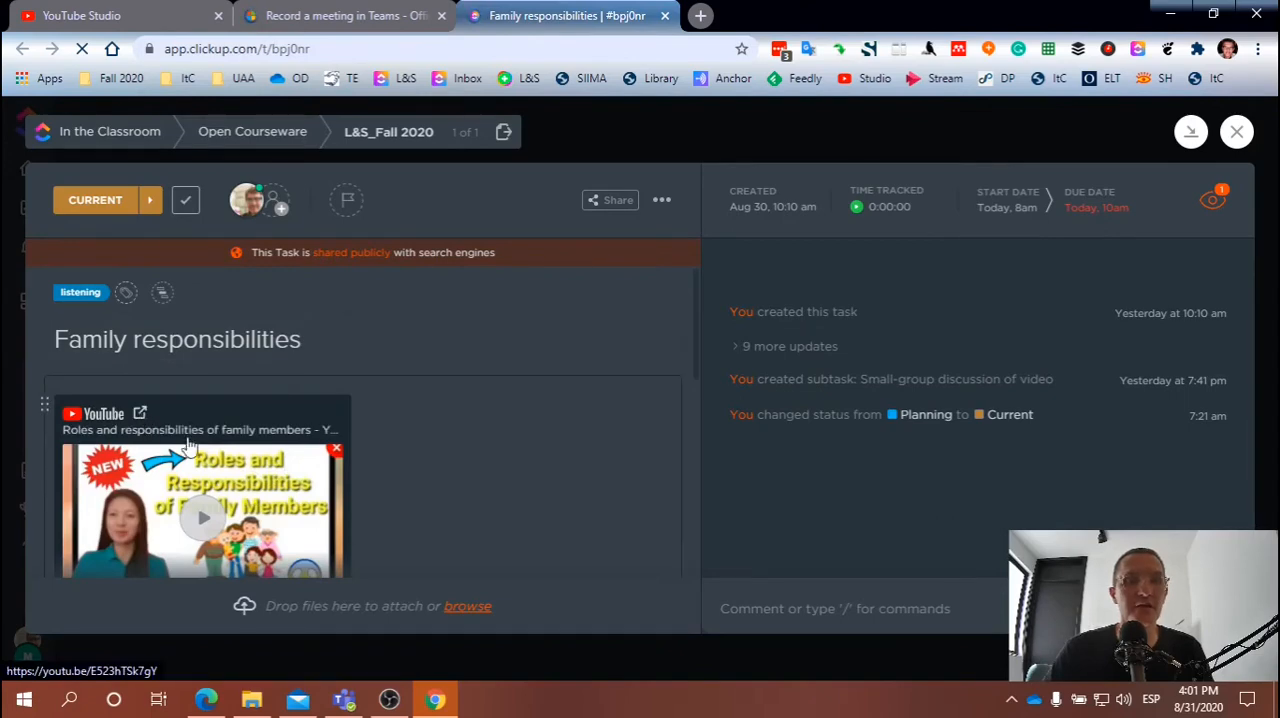
left_click(140, 413)
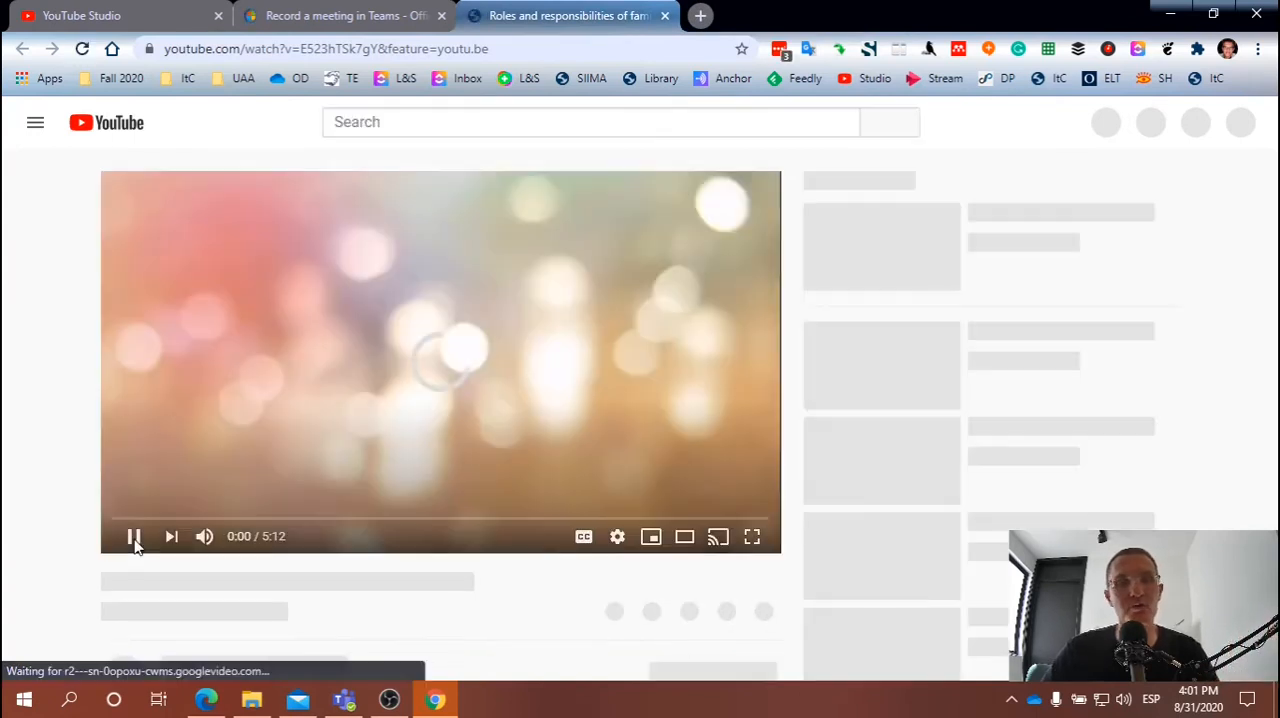
Pause the 'Roles and responsibilities of family members' video and scroll down the YouTube page.
left_click(133, 536)
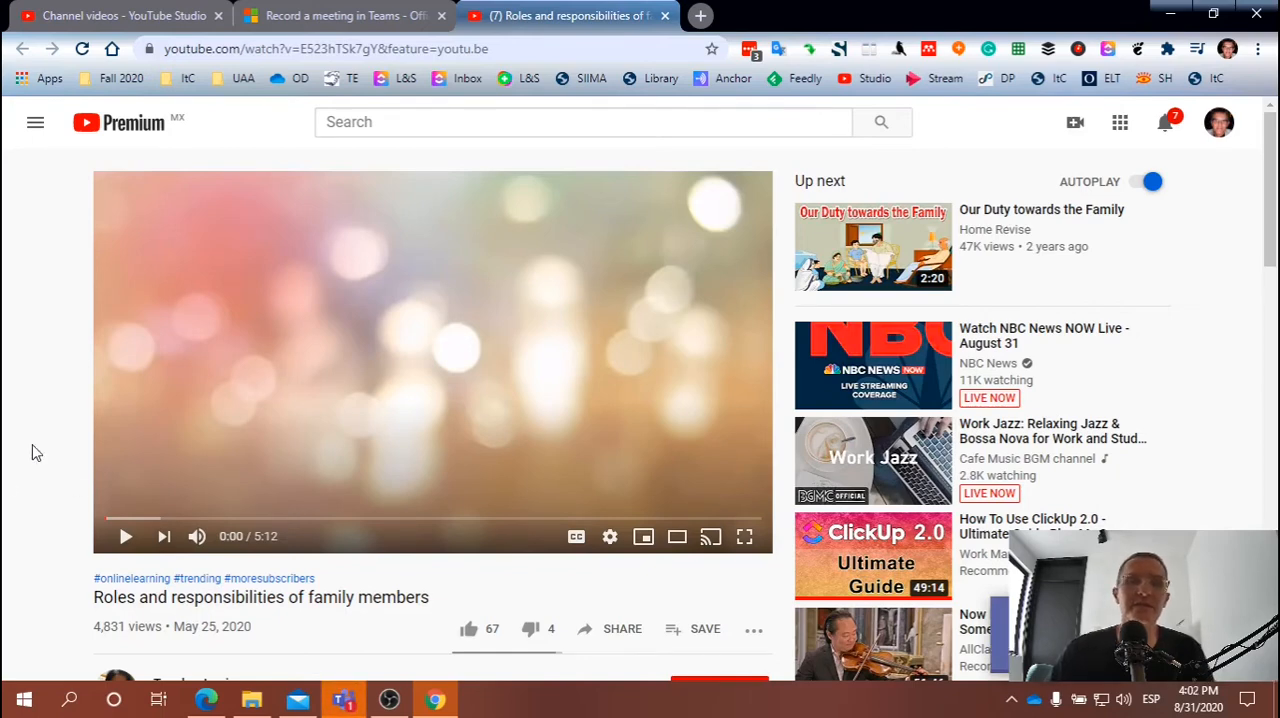
scroll("down", 3)
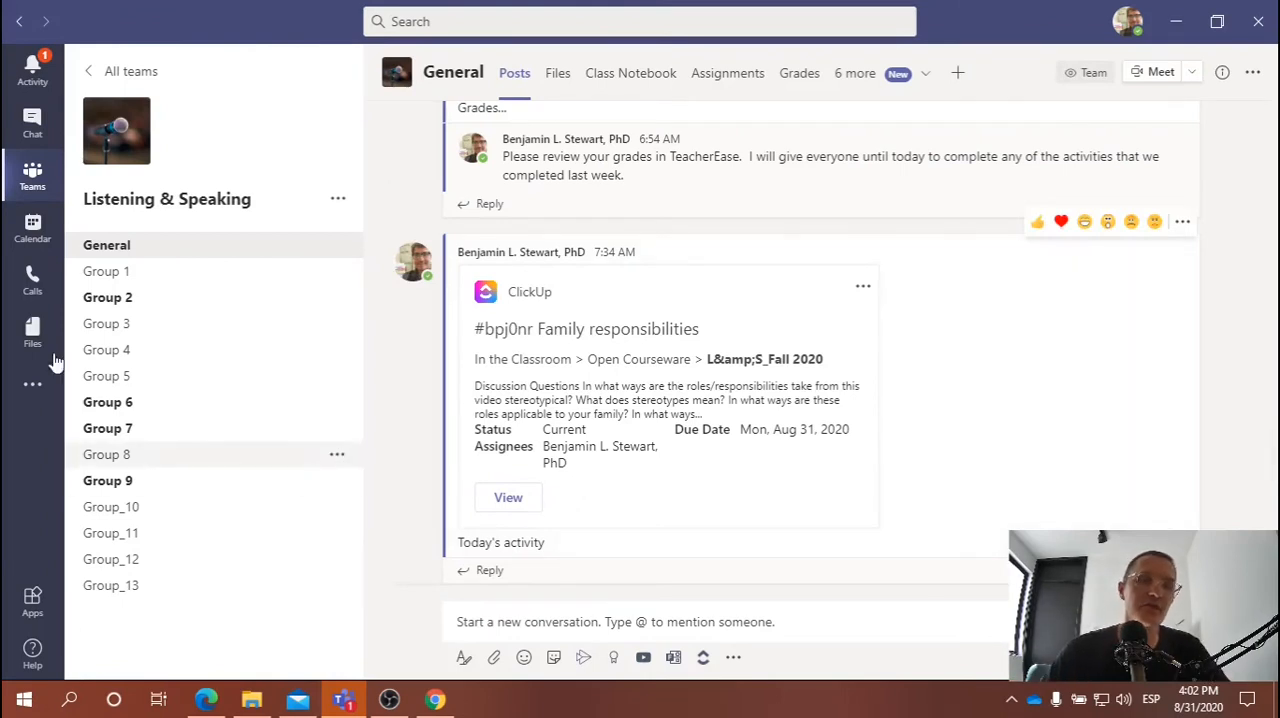
Open the Group 1 channel to see today's meeting with the failed recording upload.
left_click(105, 271)
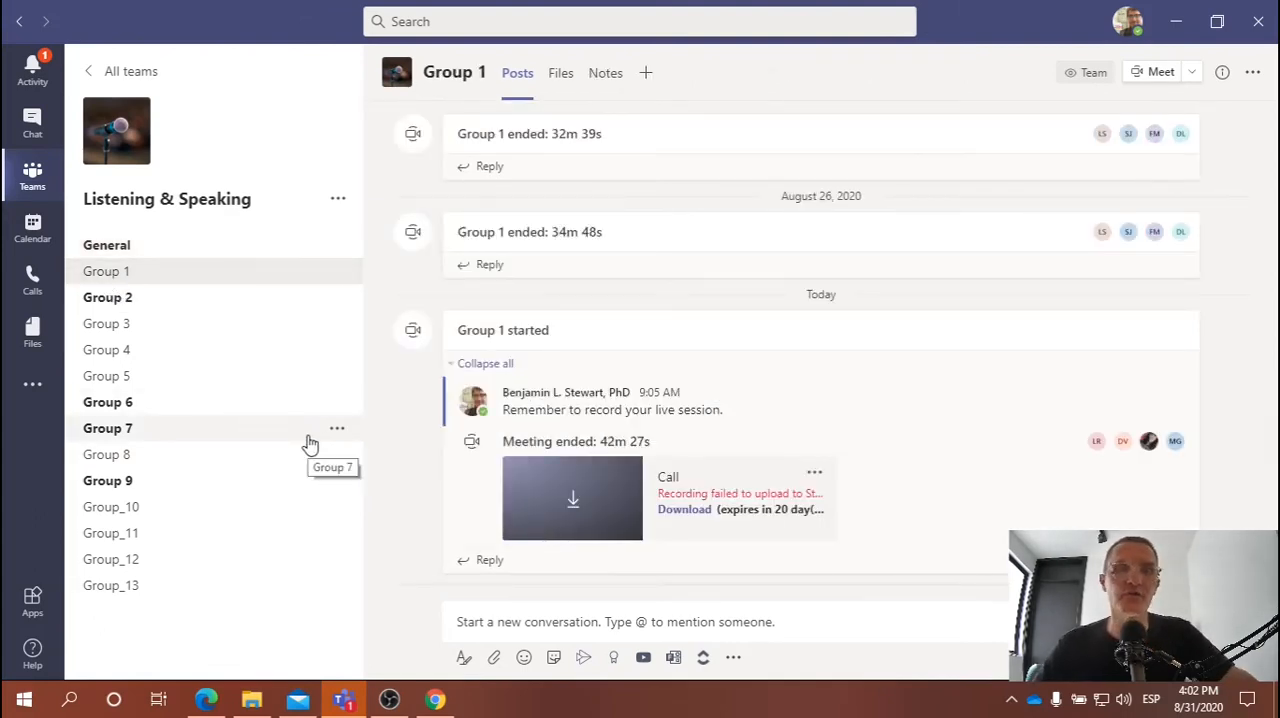
mouse_move(667, 440)
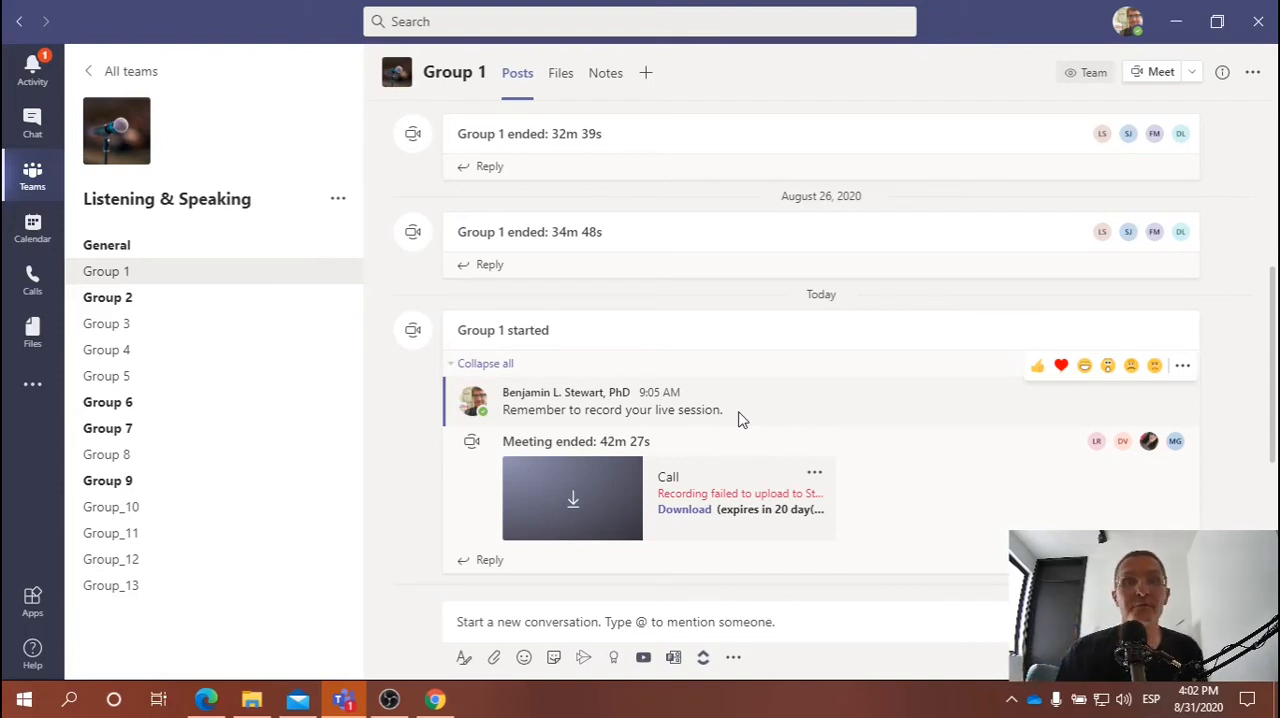
mouse_move(315, 347)
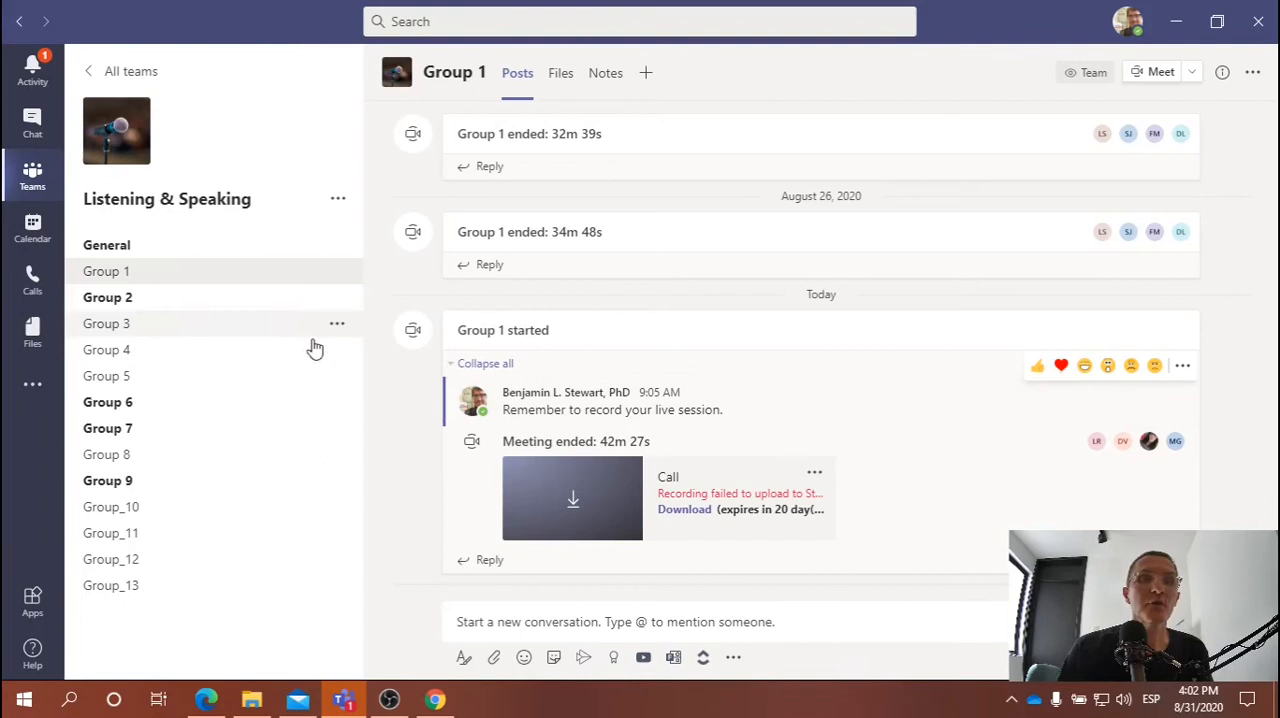
mouse_move(700, 493)
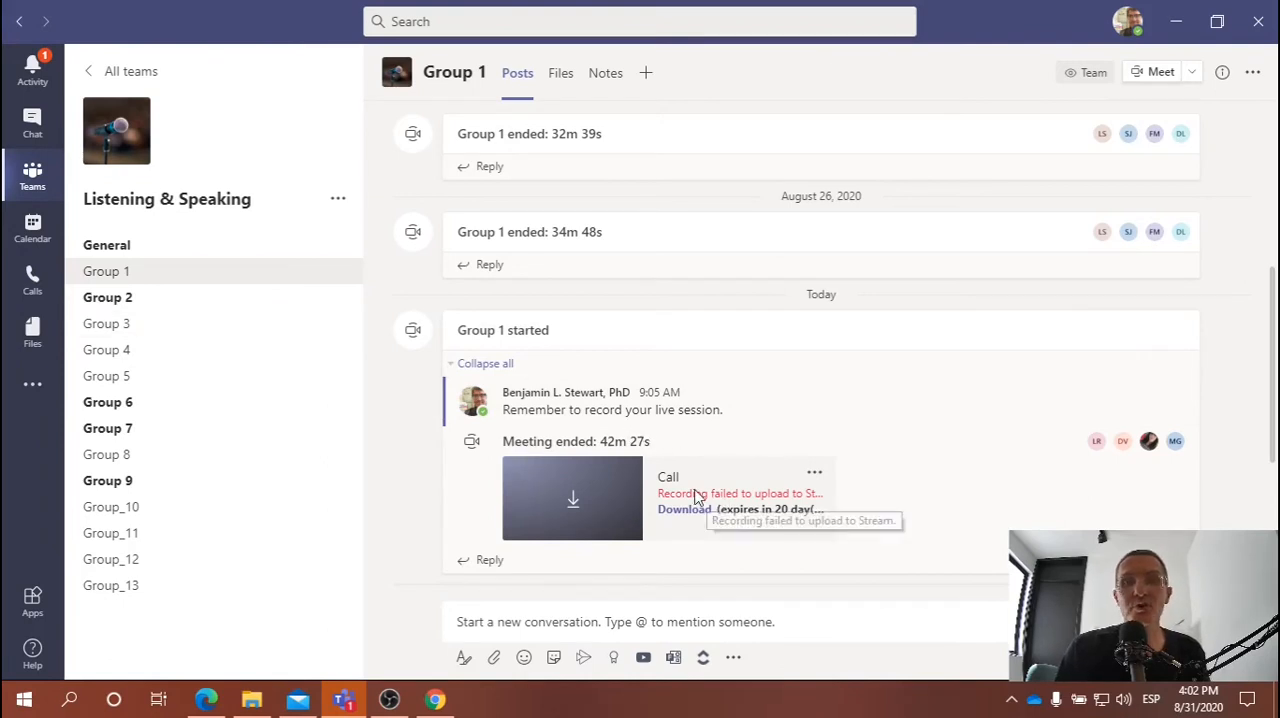
mouse_move(700, 525)
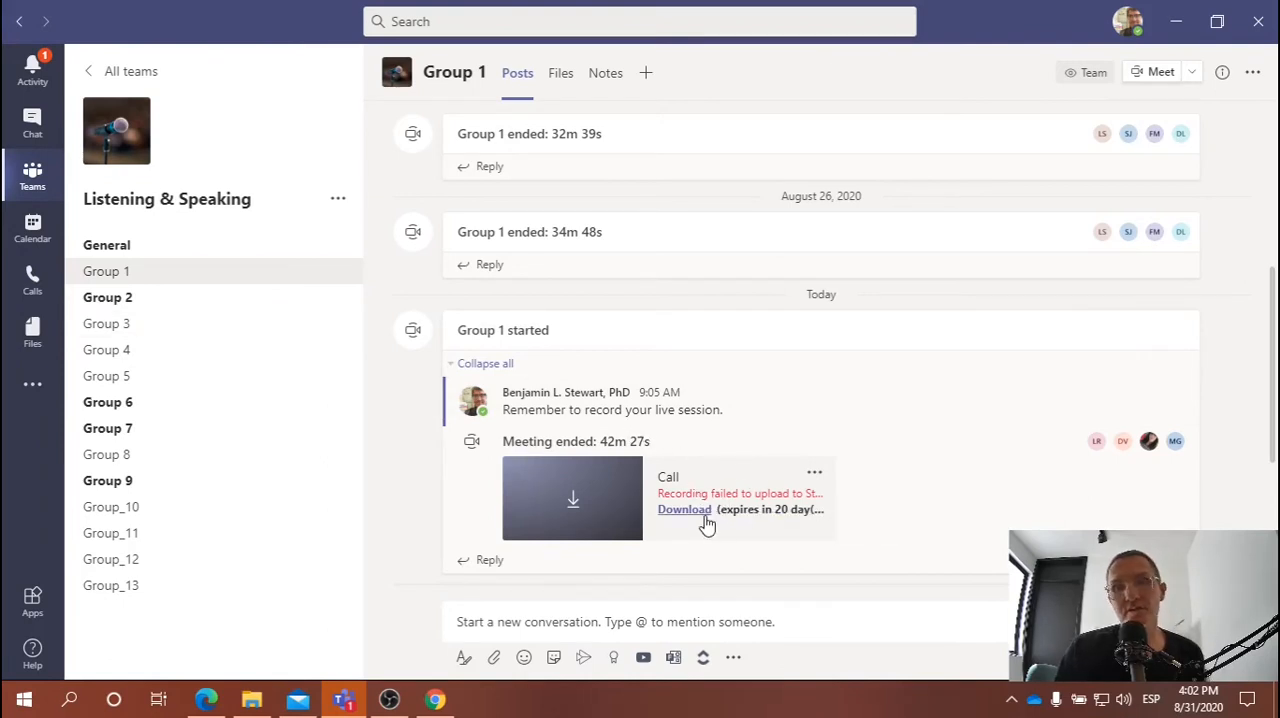
mouse_move(232, 362)
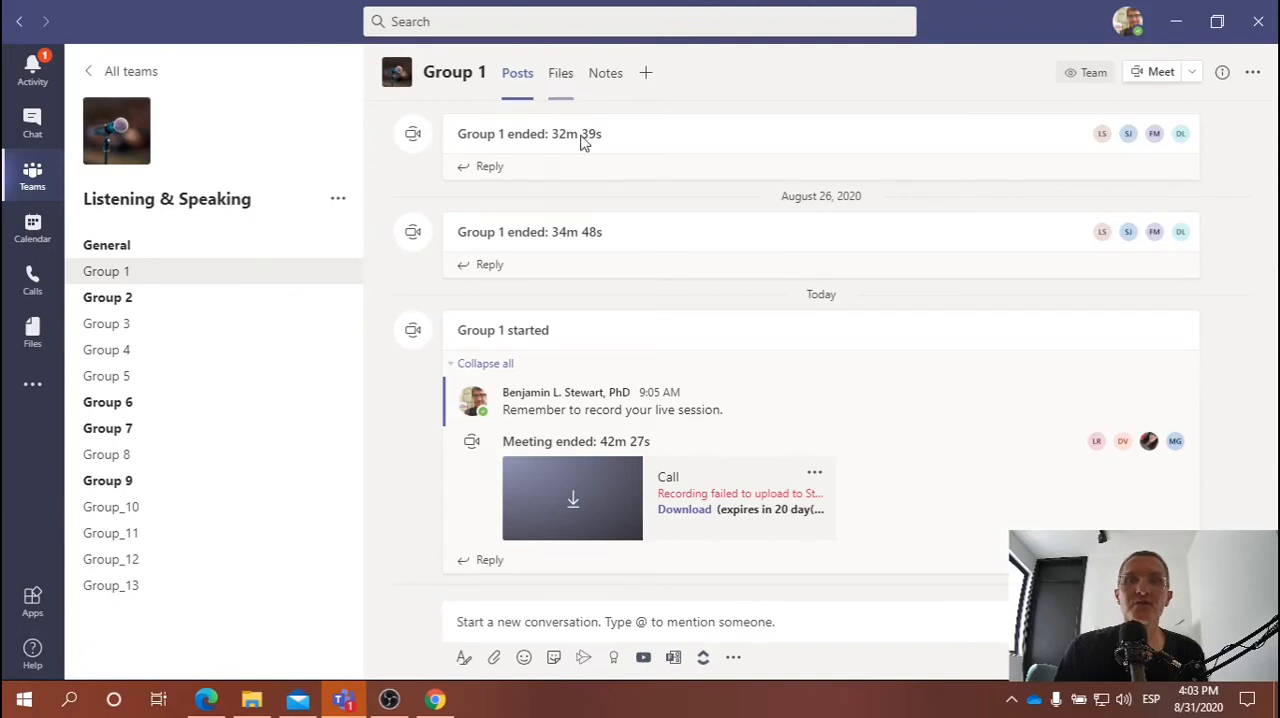
Browse Group 1's Files into Week 2 › Family responsibilities and show the New item menu.
left_click(560, 72)
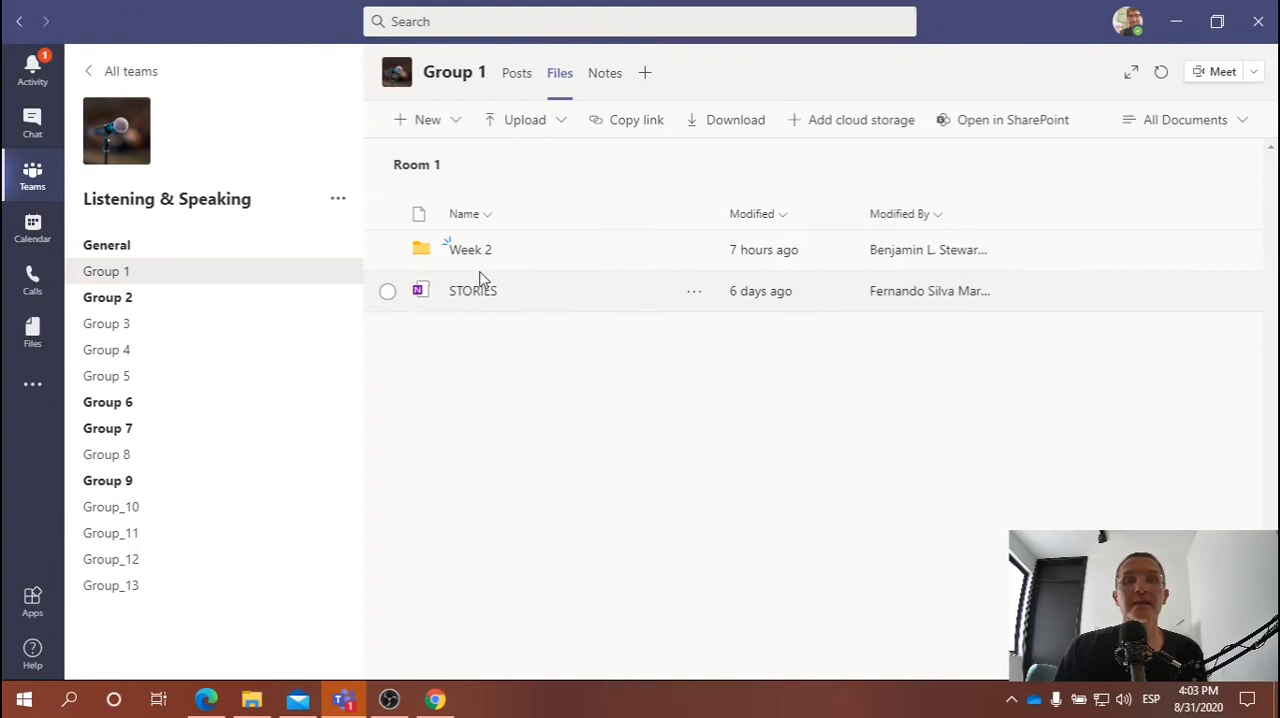
double_click(467, 249)
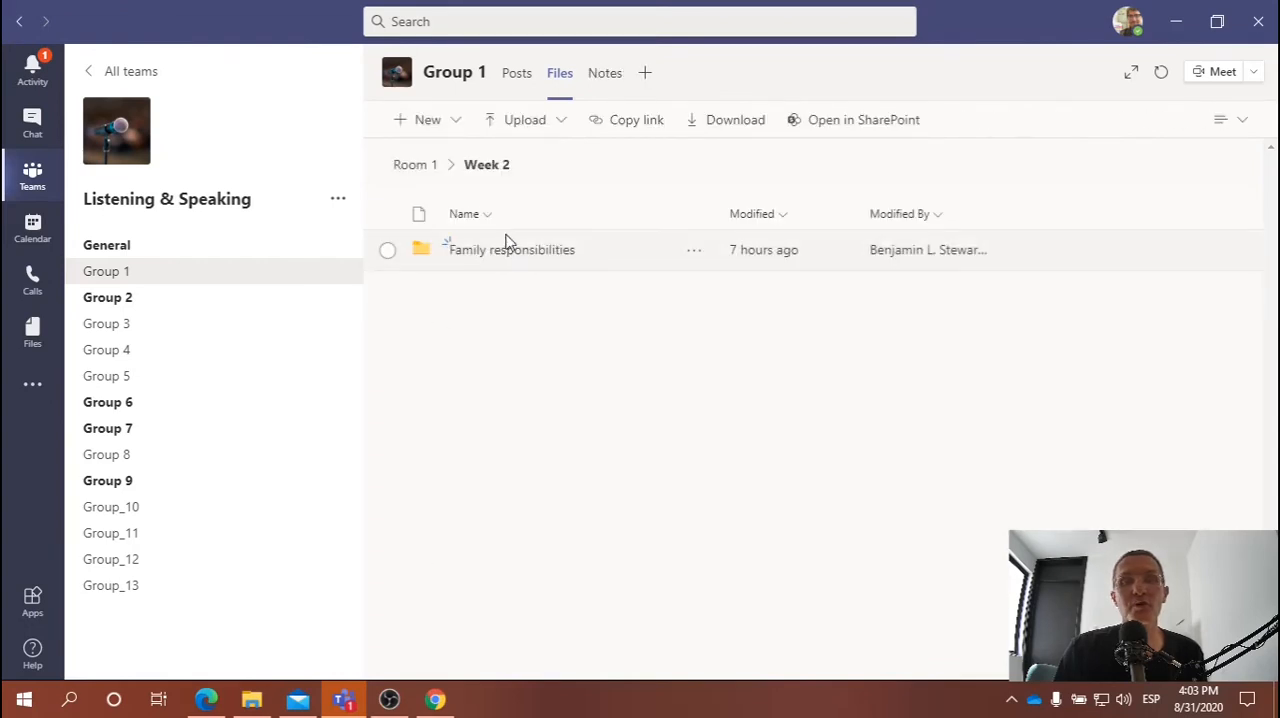
double_click(510, 249)
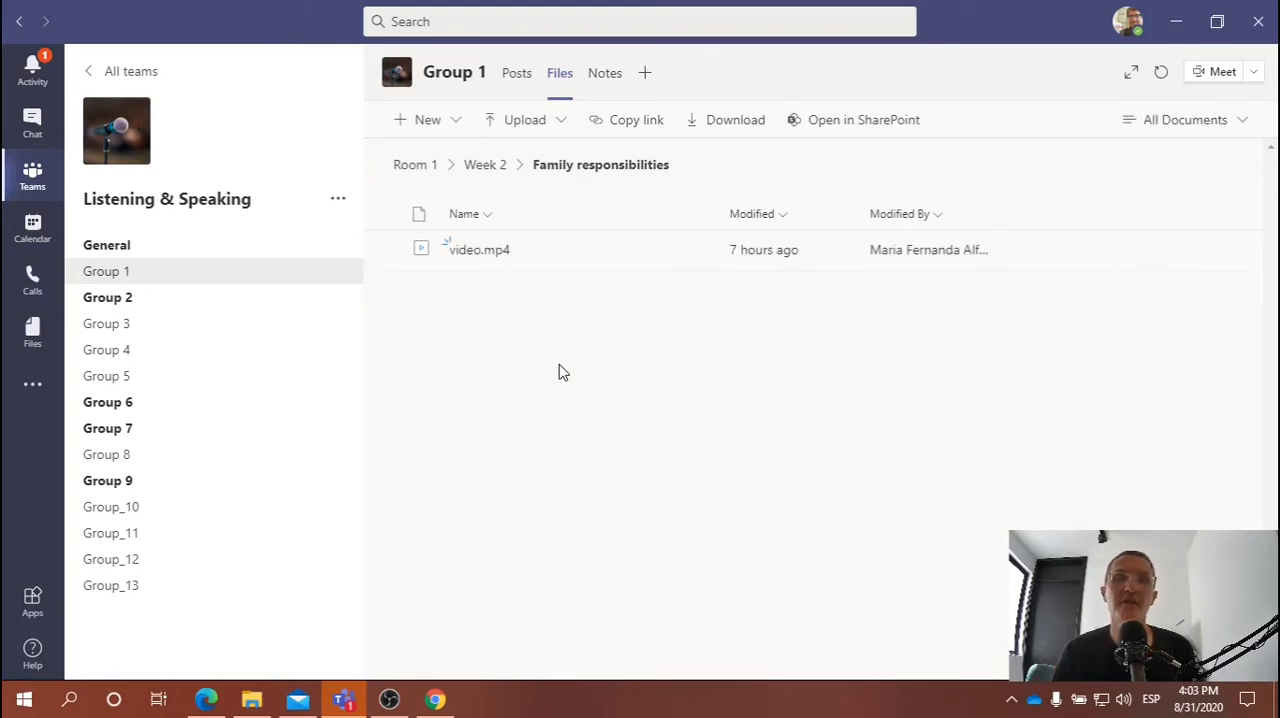
mouse_move(457, 127)
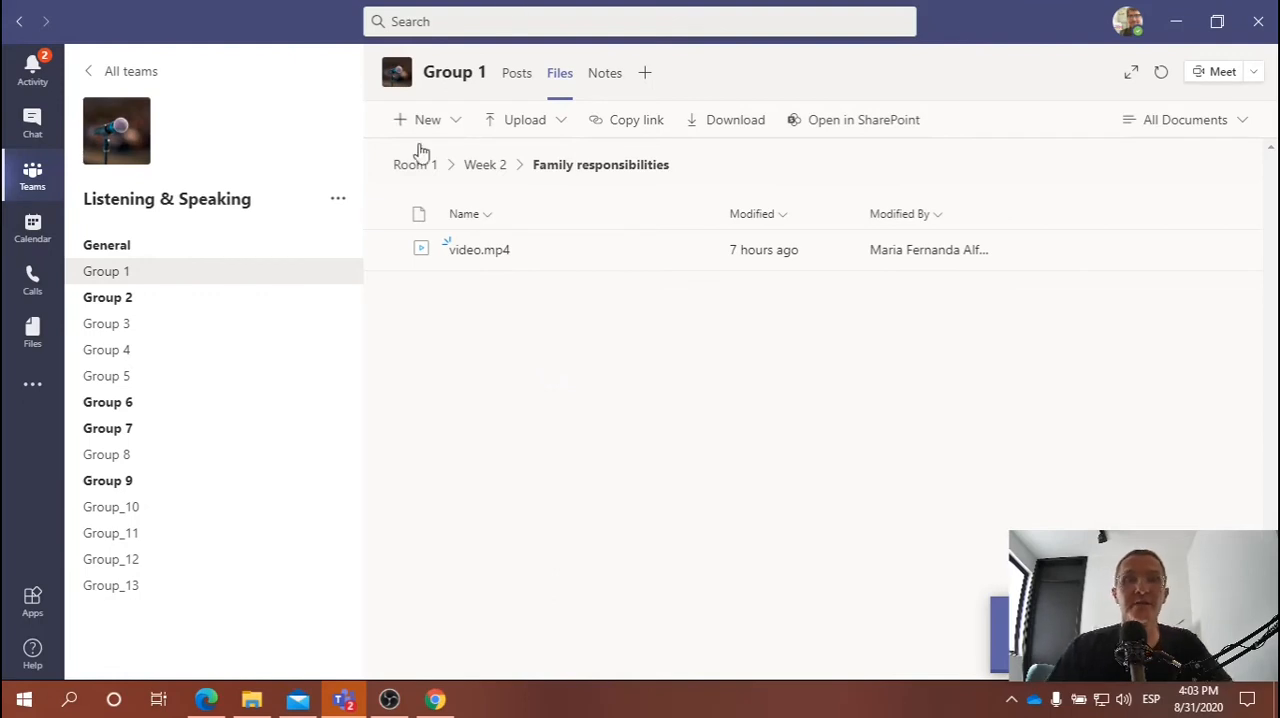
left_click(425, 119)
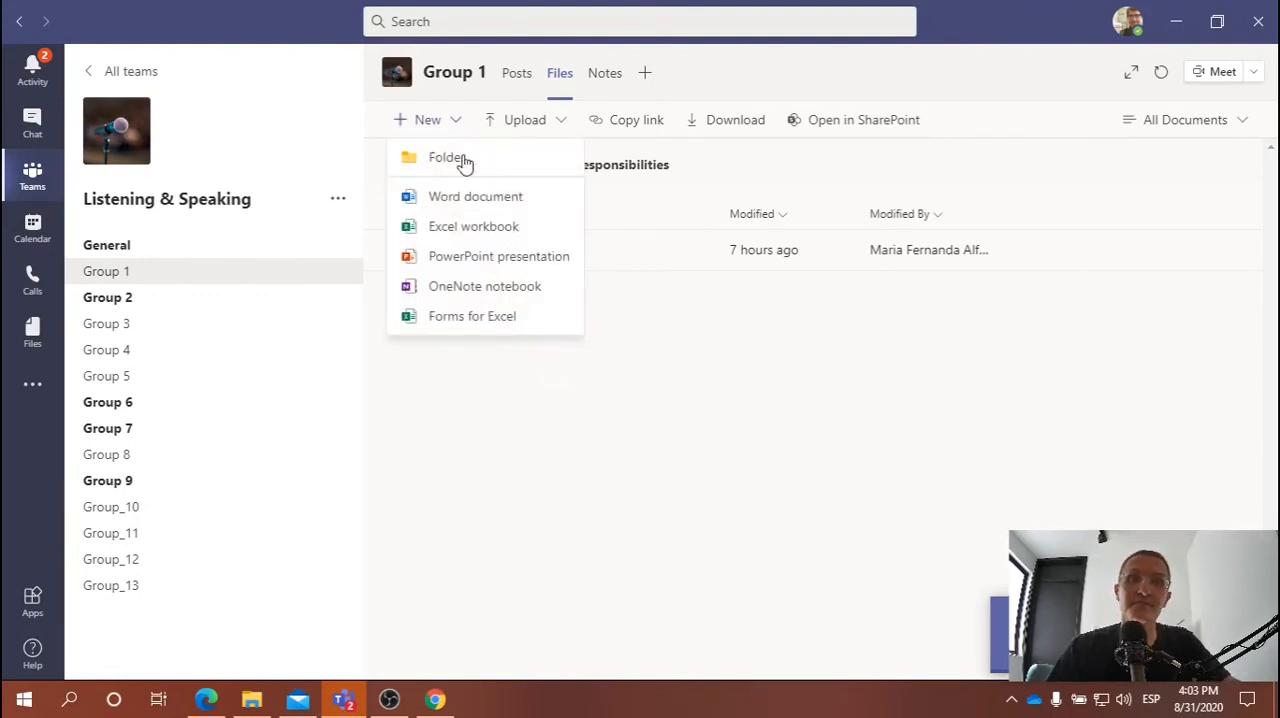
mouse_move(473, 226)
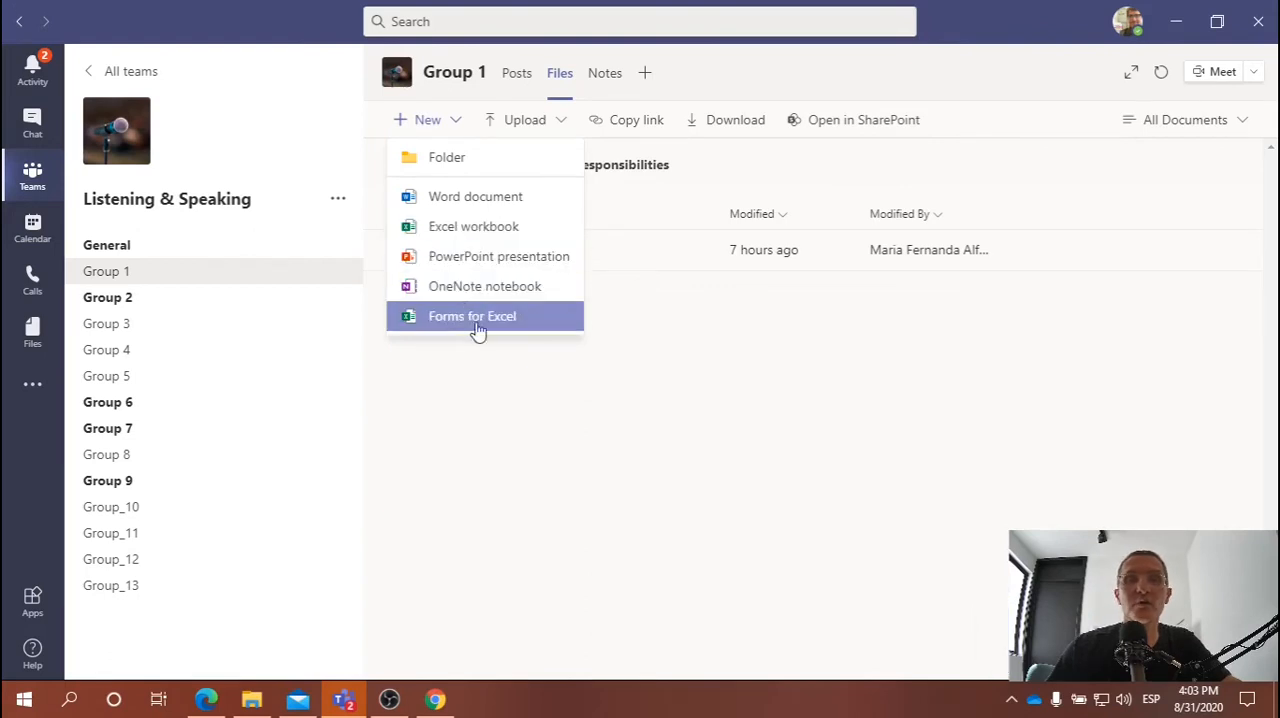
left_click(425, 119)
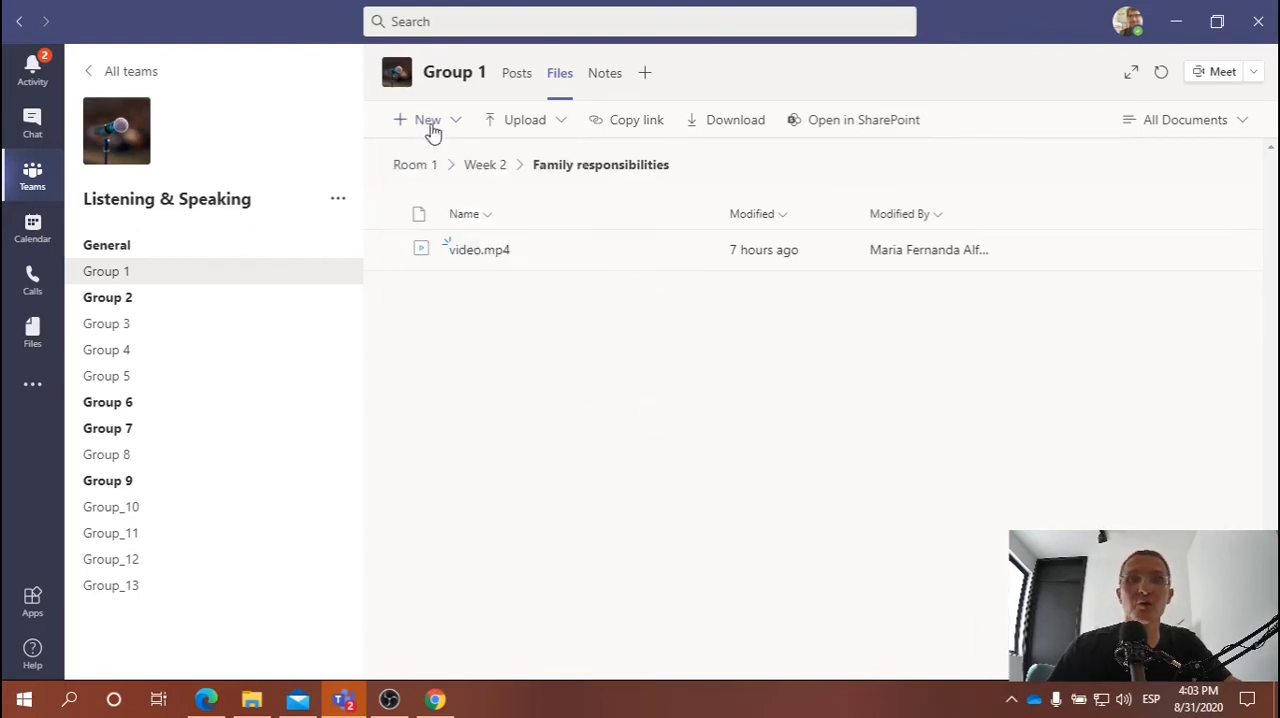
left_click(425, 119)
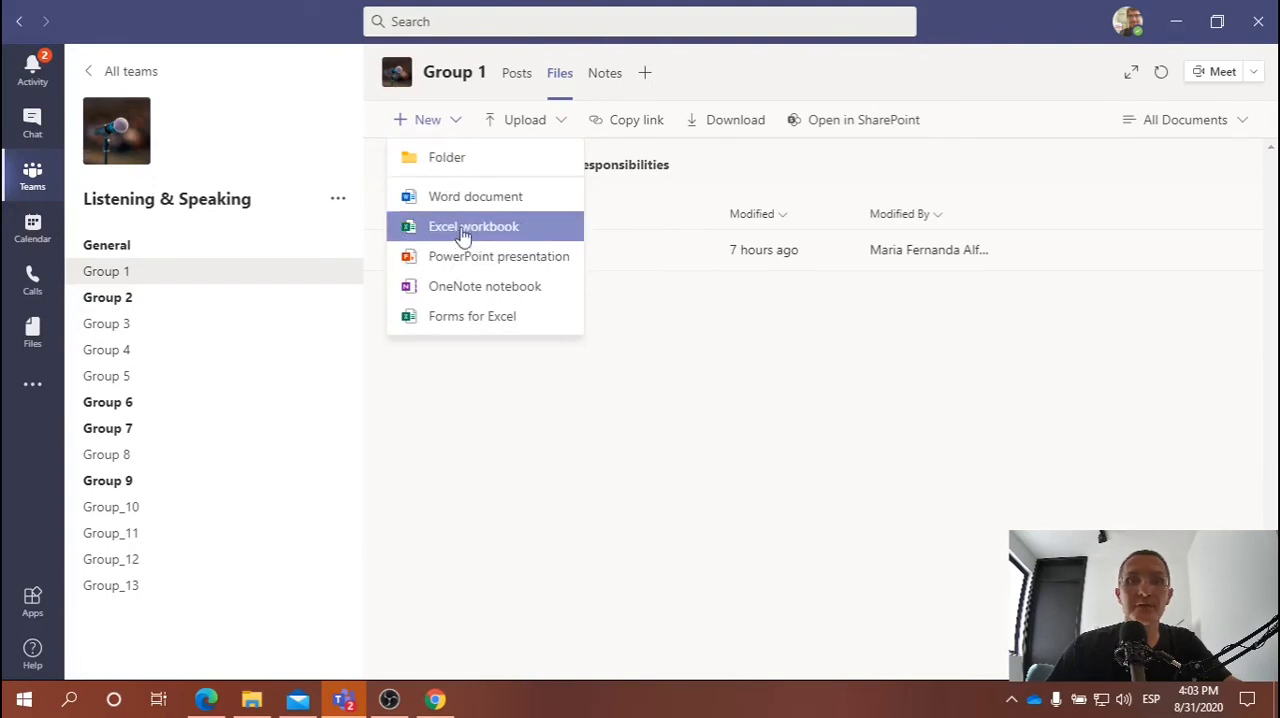
mouse_move(452, 196)
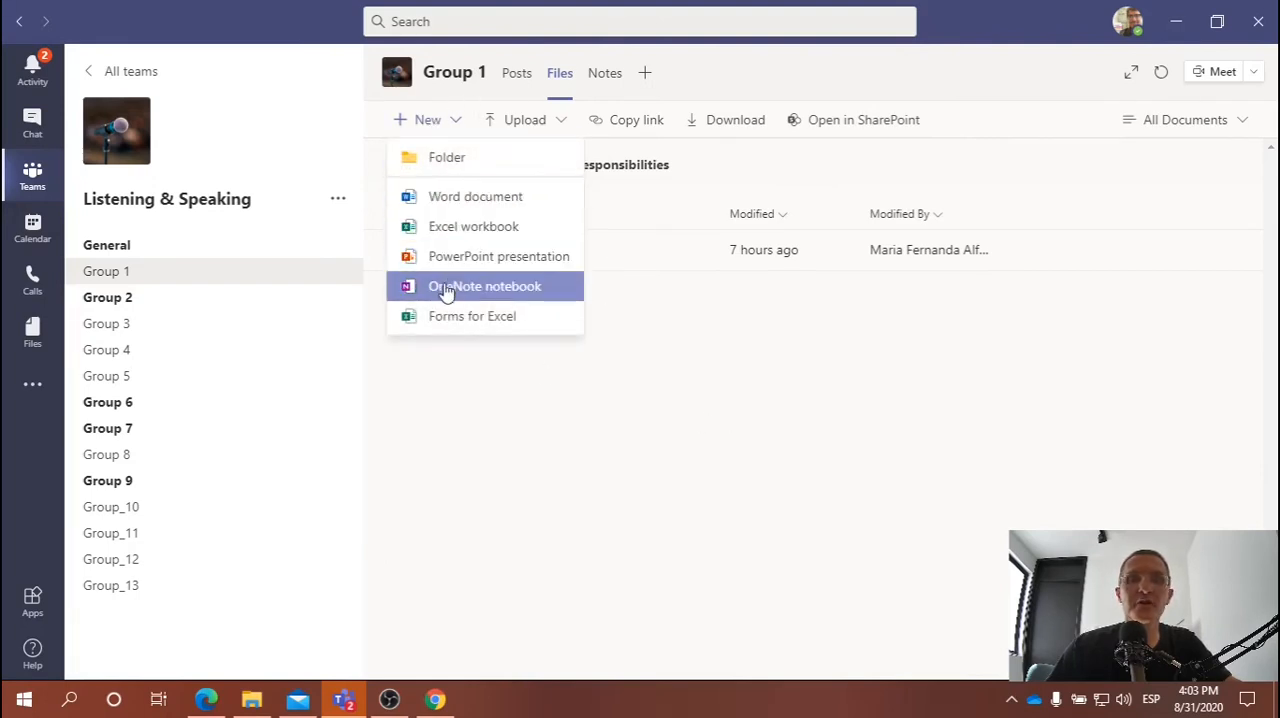
mouse_move(483, 330)
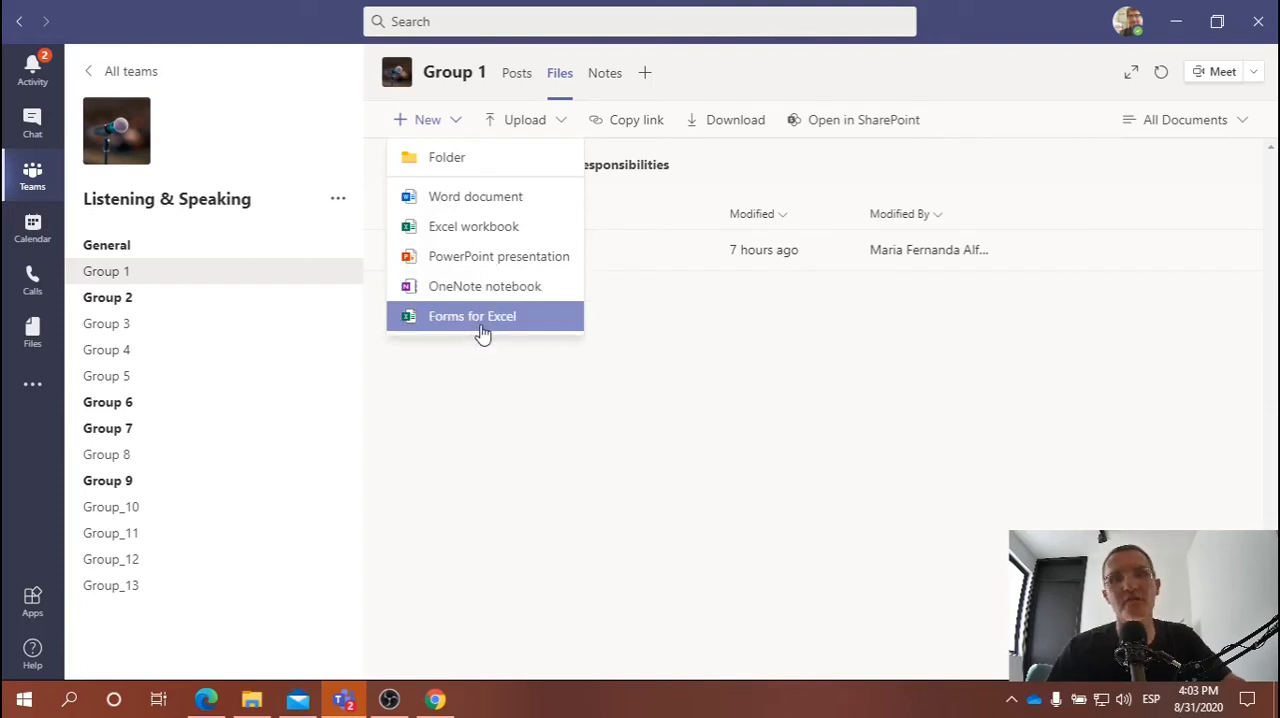
mouse_move(575, 370)
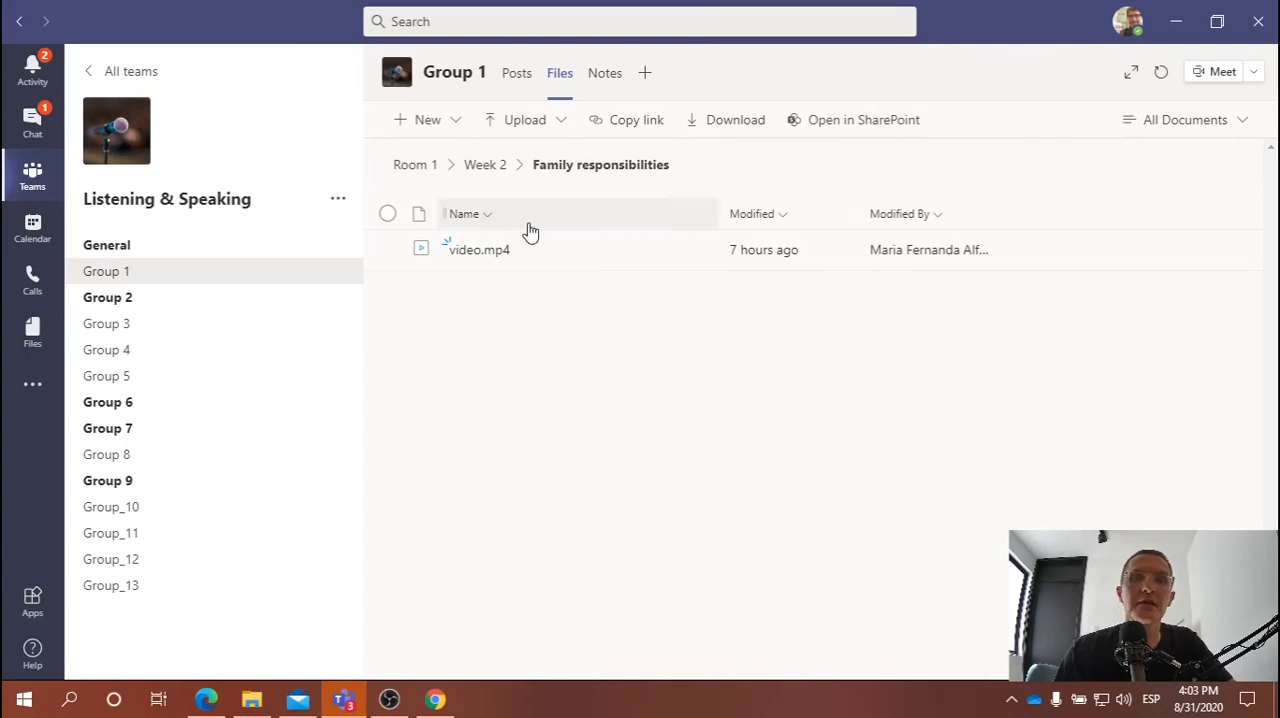
mouse_move(502, 220)
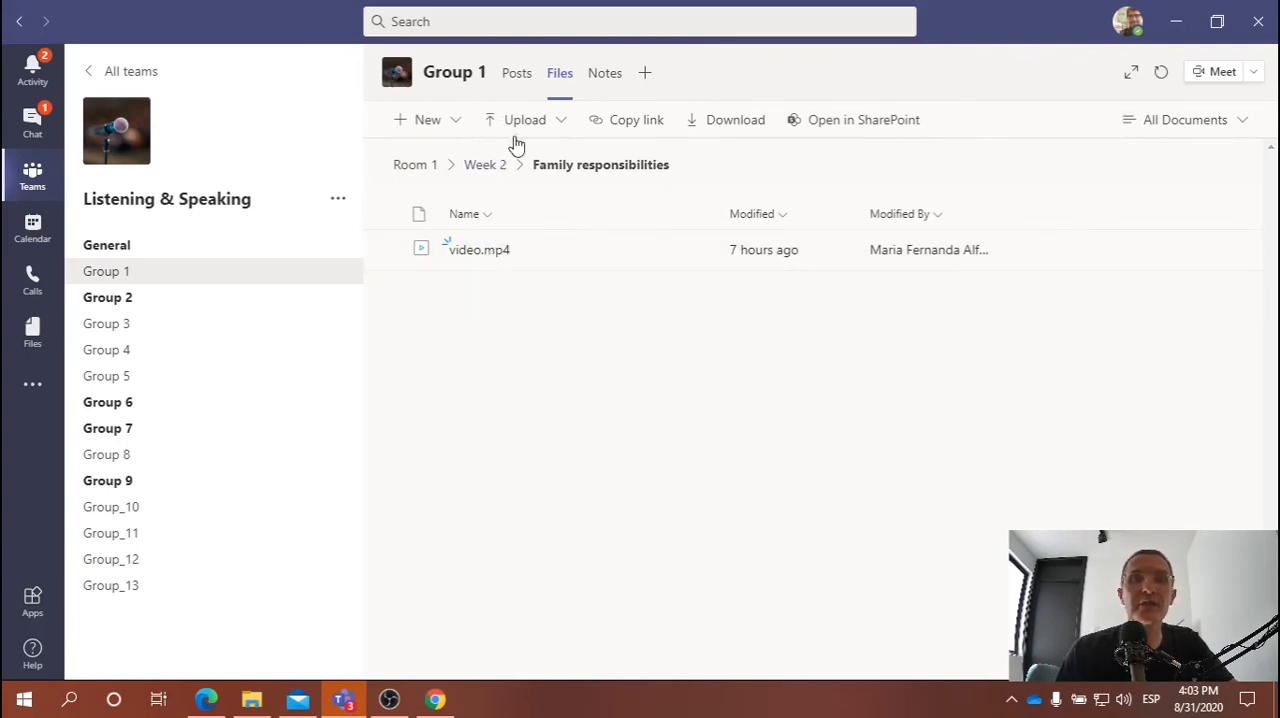
mouse_move(524, 125)
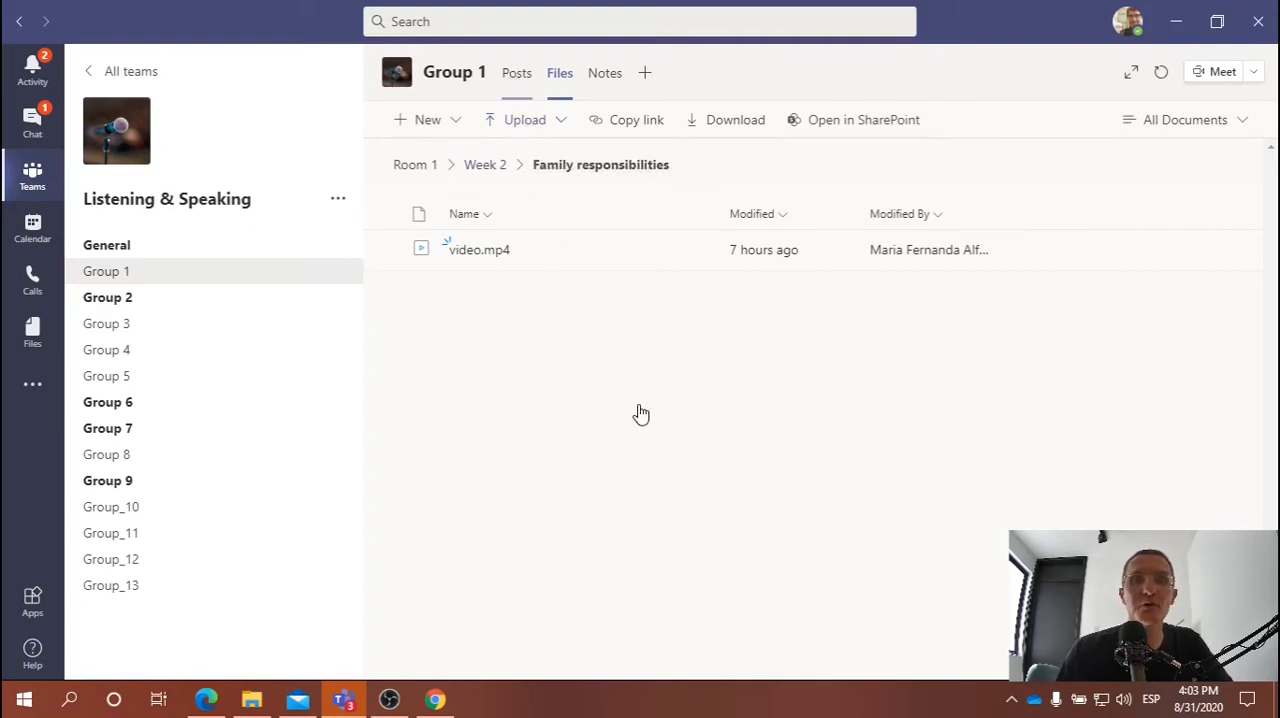
Show Group 1's Posts tab with the failed meeting recording and its download link.
left_click(516, 72)
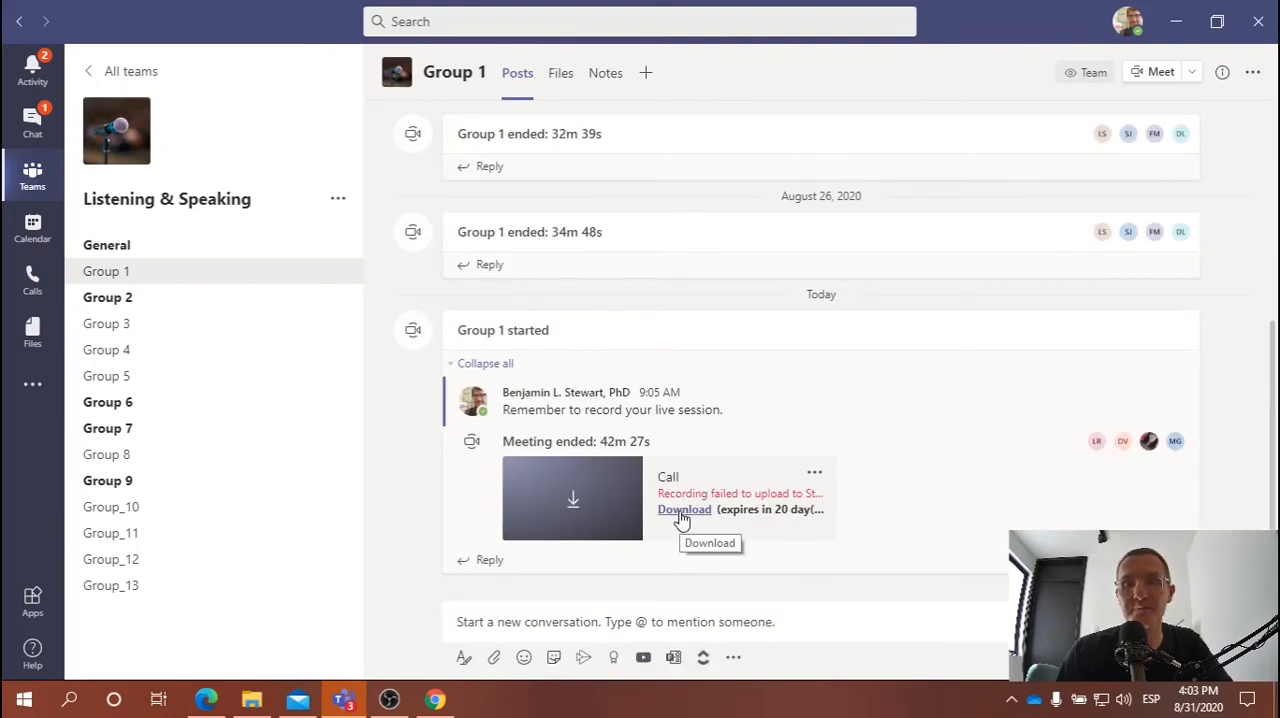
mouse_move(838, 516)
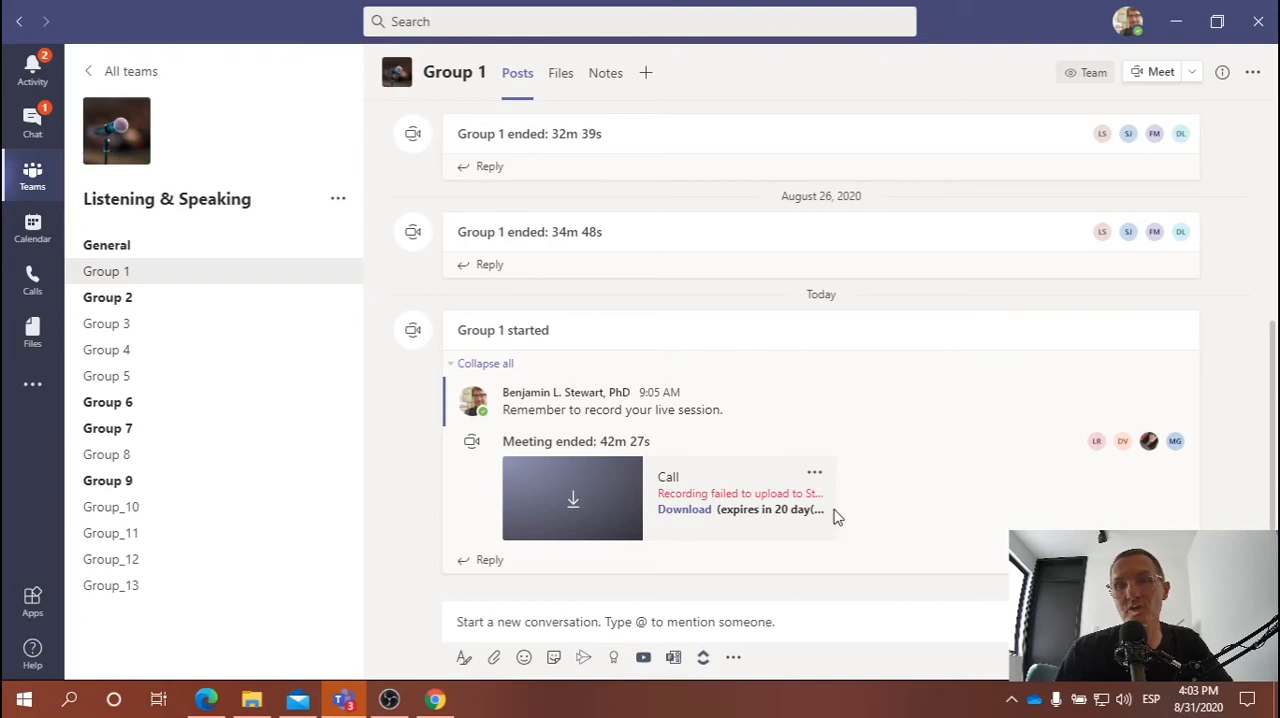
mouse_move(684, 509)
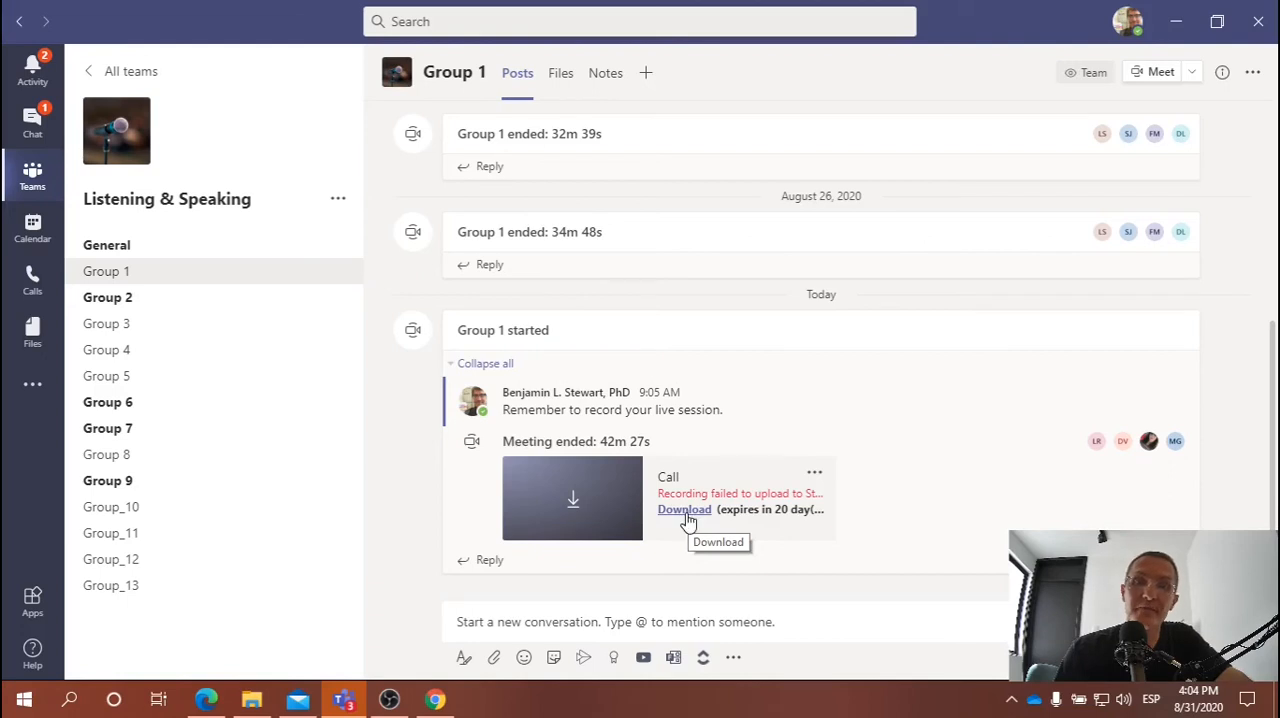
mouse_move(1156, 372)
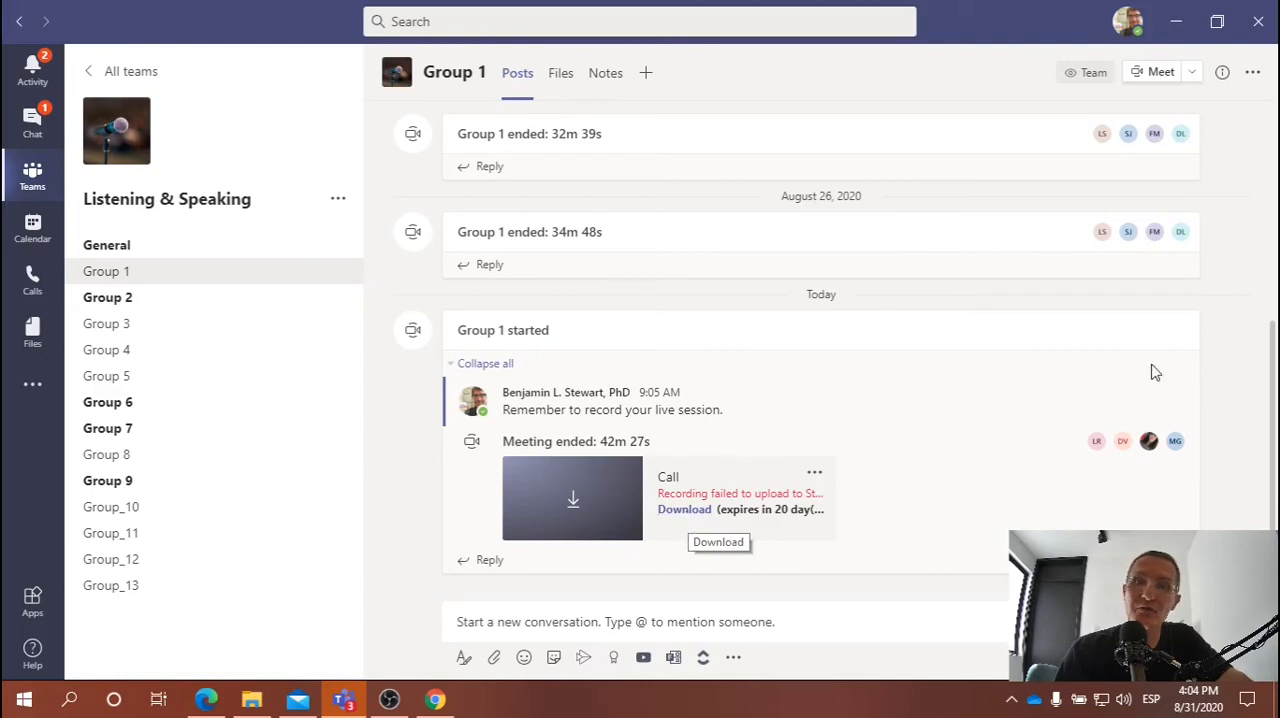
mouse_move(683, 514)
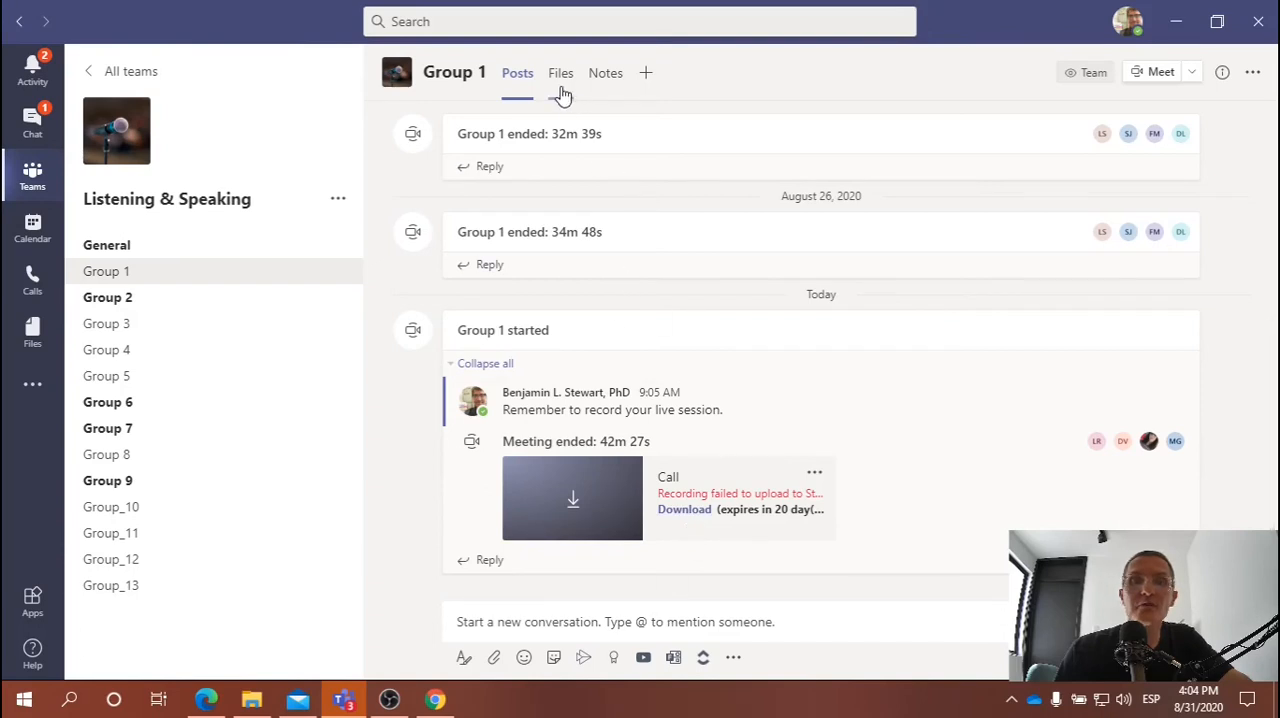
Go back to Group 1's Files at the Room 1 level listing Week 2 and STORIES.
left_click(560, 72)
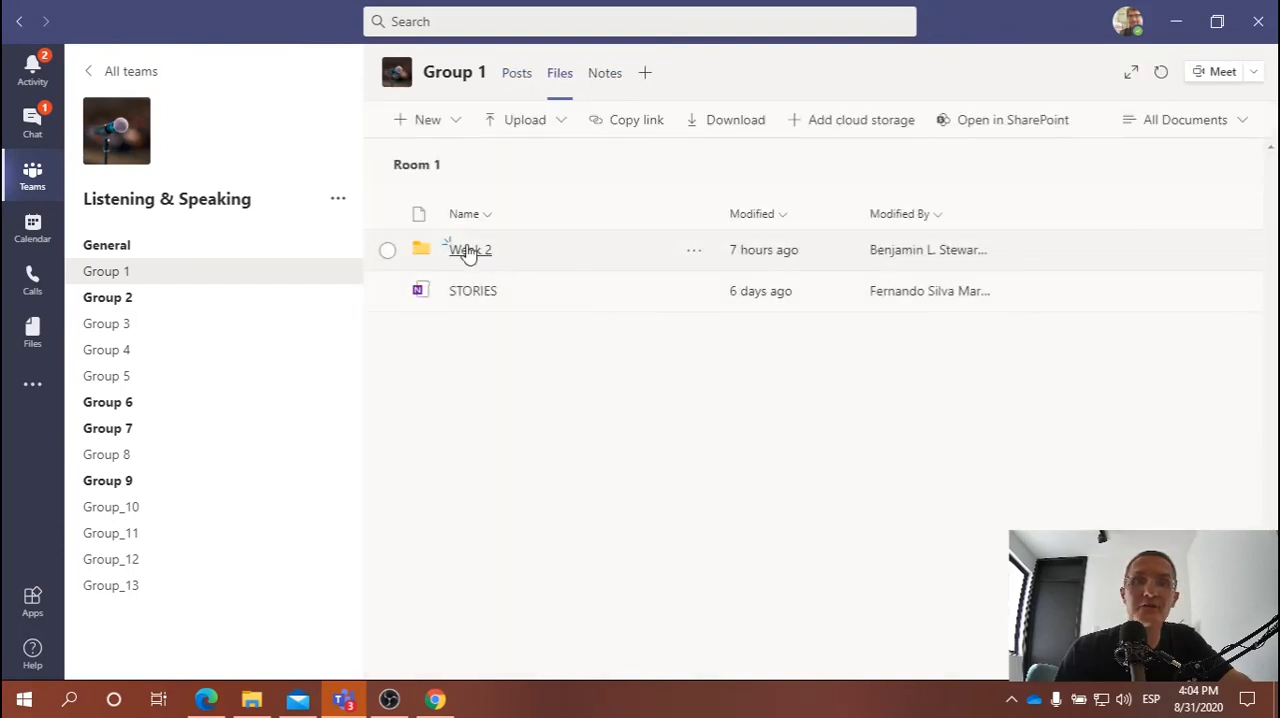
Open Week 2 › Family responsibilities, which still holds only video.mp4.
double_click(470, 249)
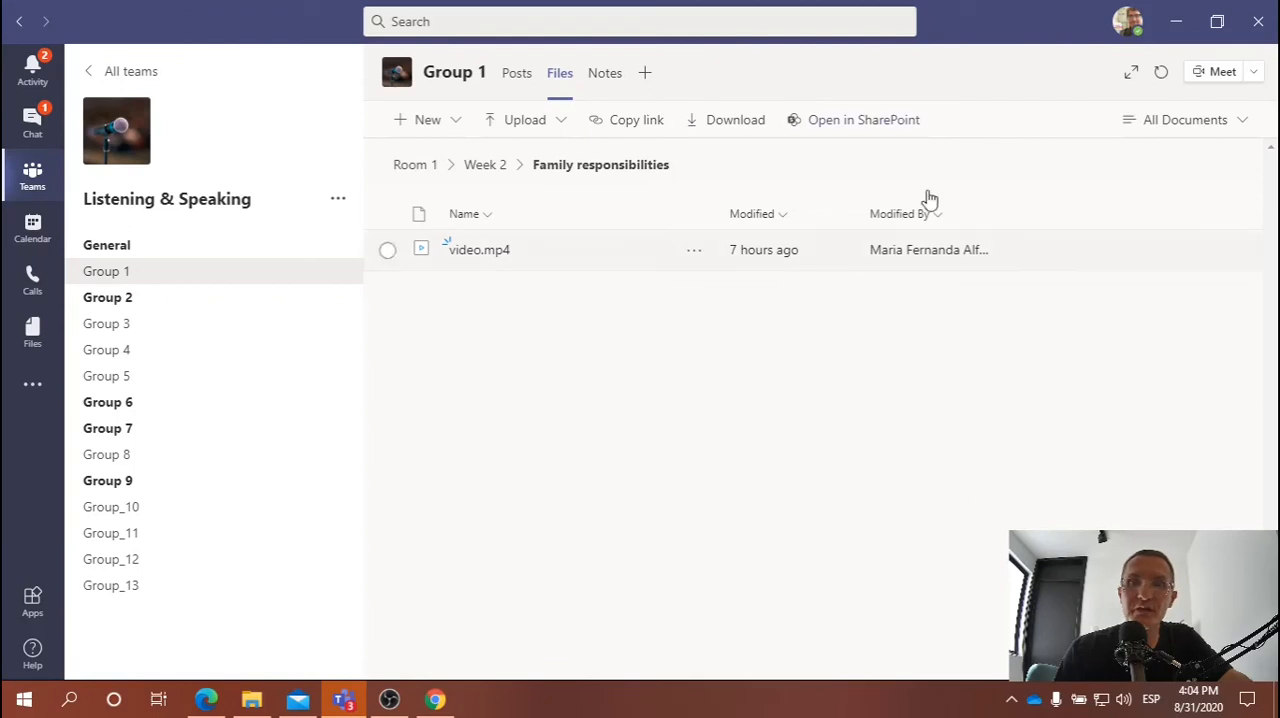
mouse_move(524, 120)
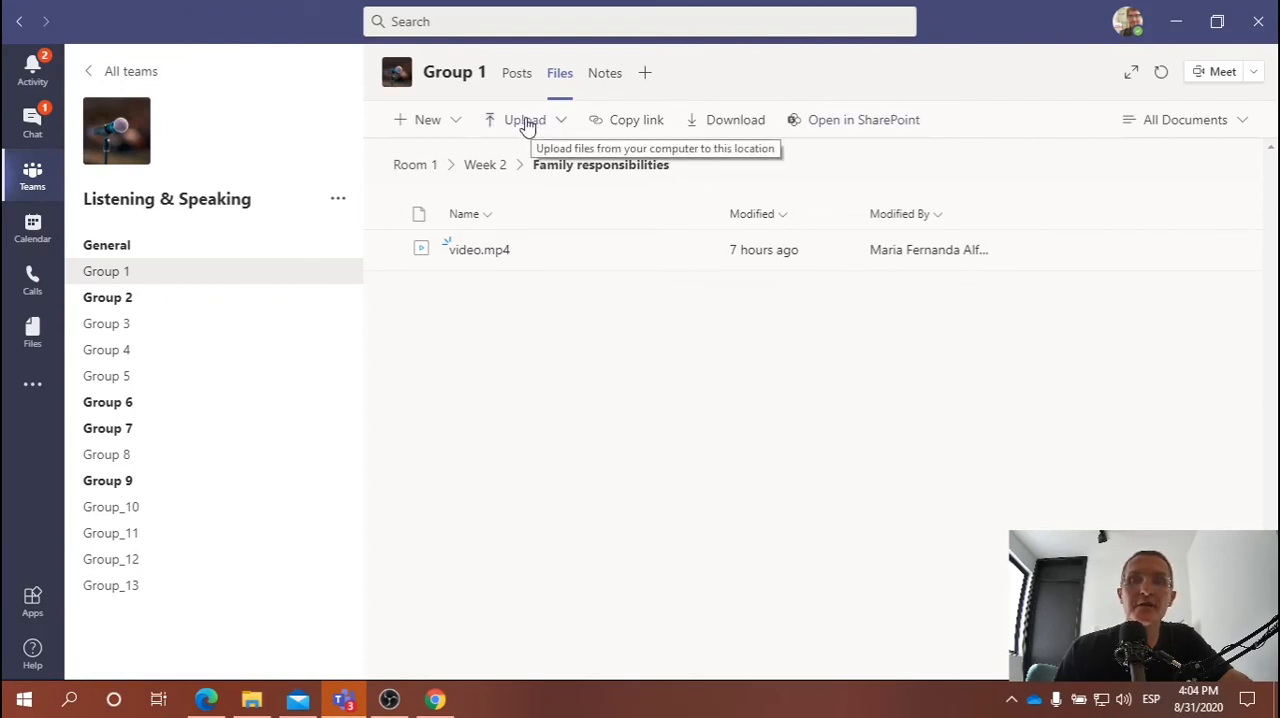
left_click(522, 119)
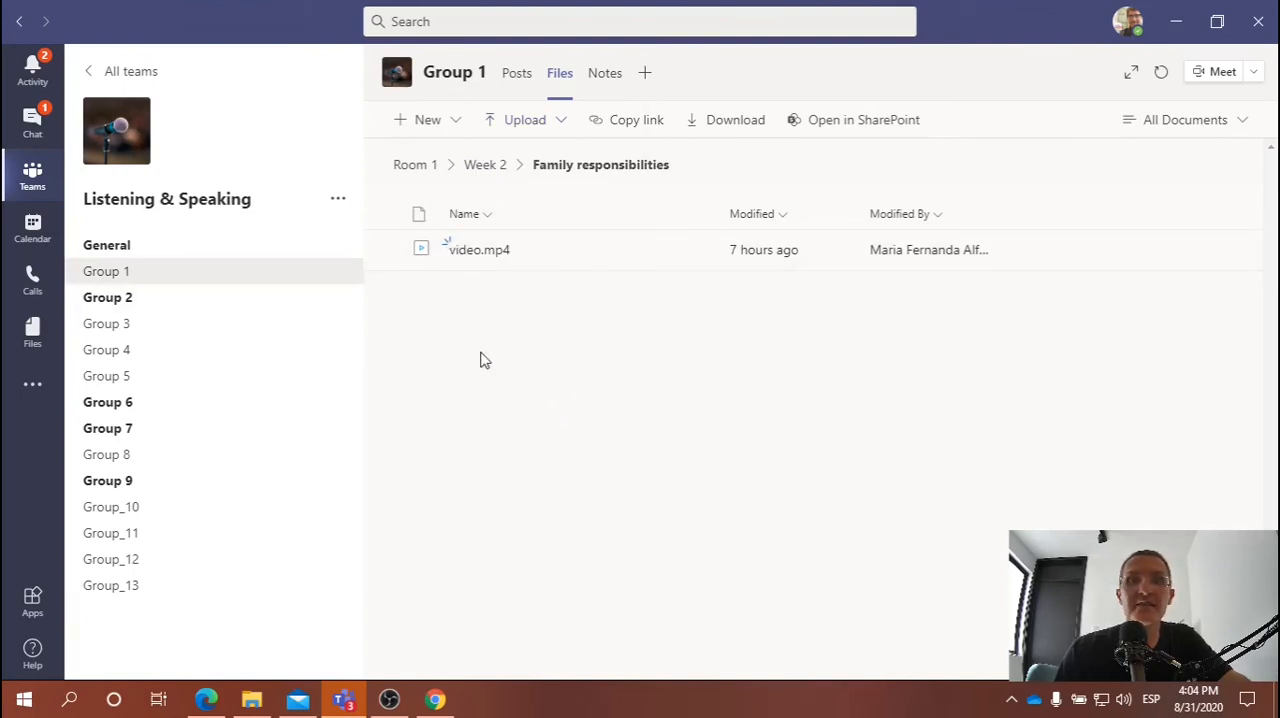
mouse_move(500, 270)
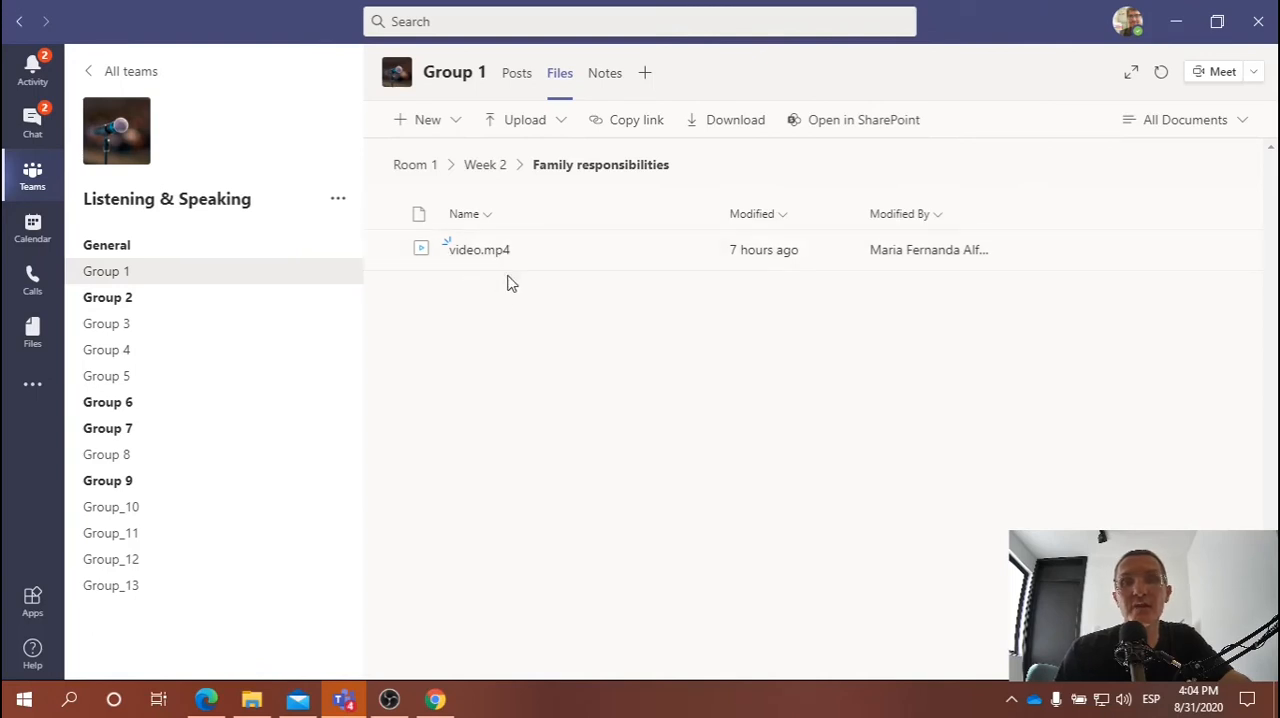
mouse_move(487, 321)
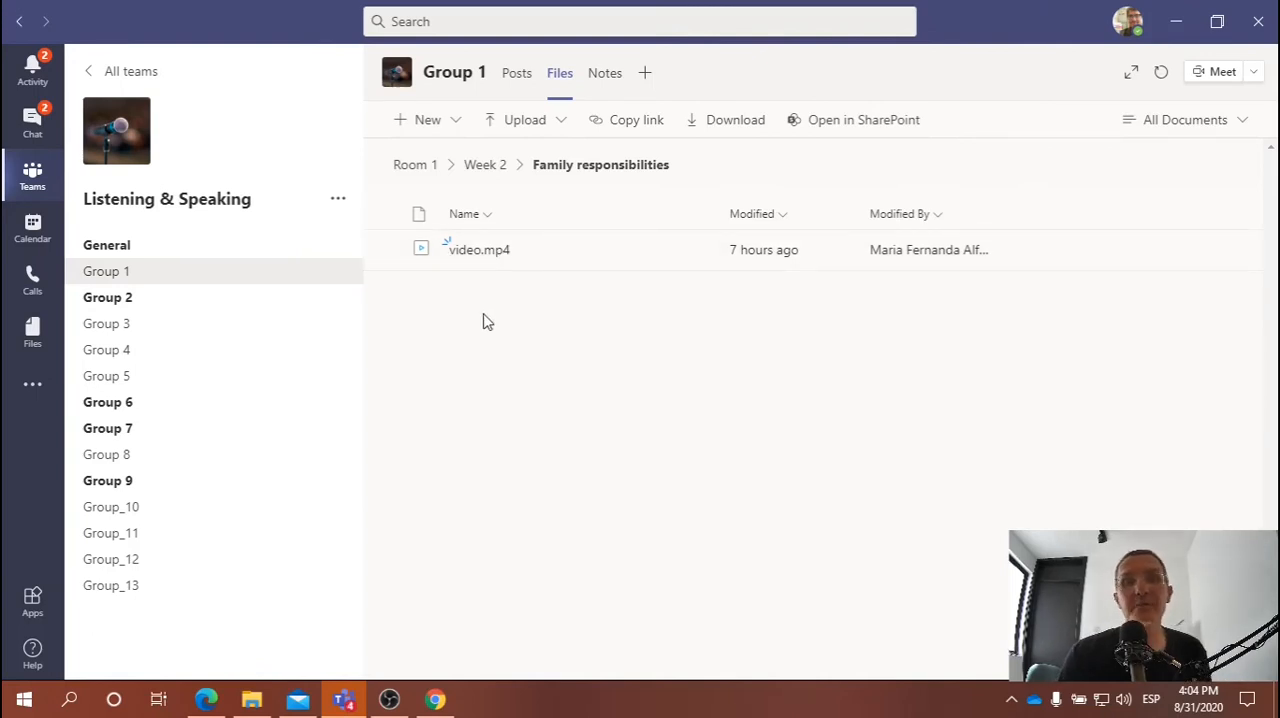
mouse_move(650, 312)
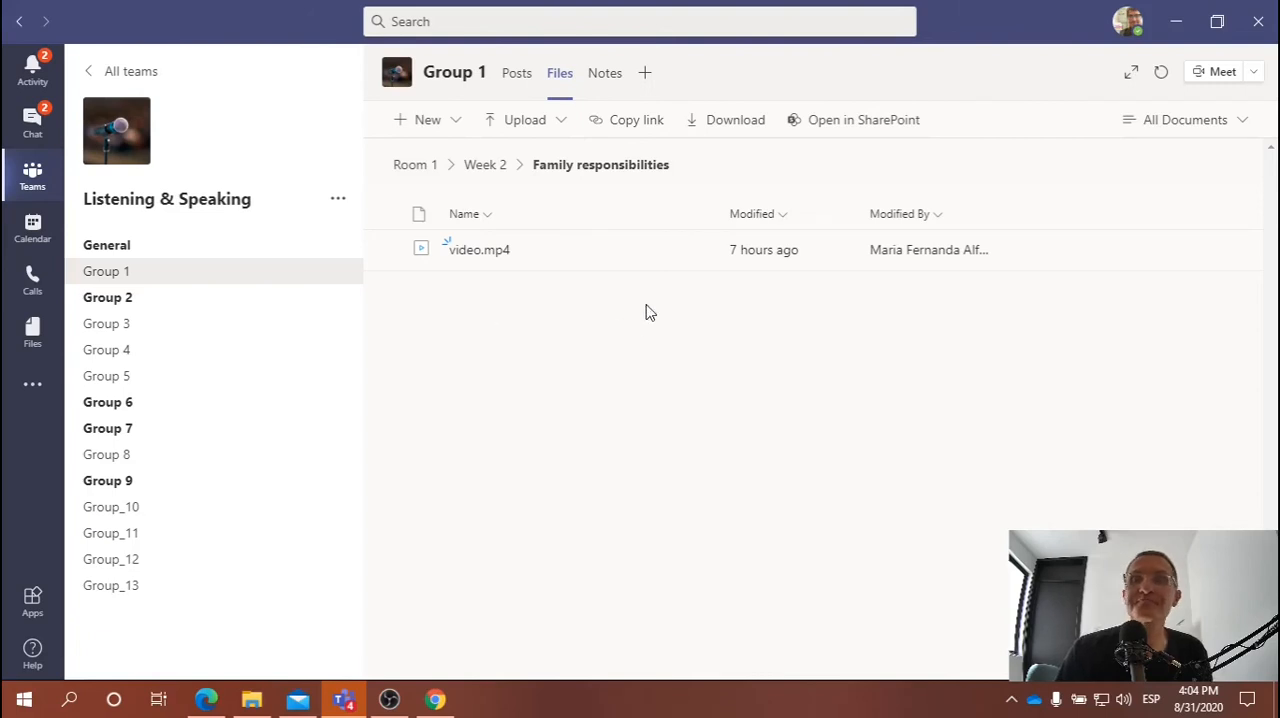
mouse_move(531, 343)
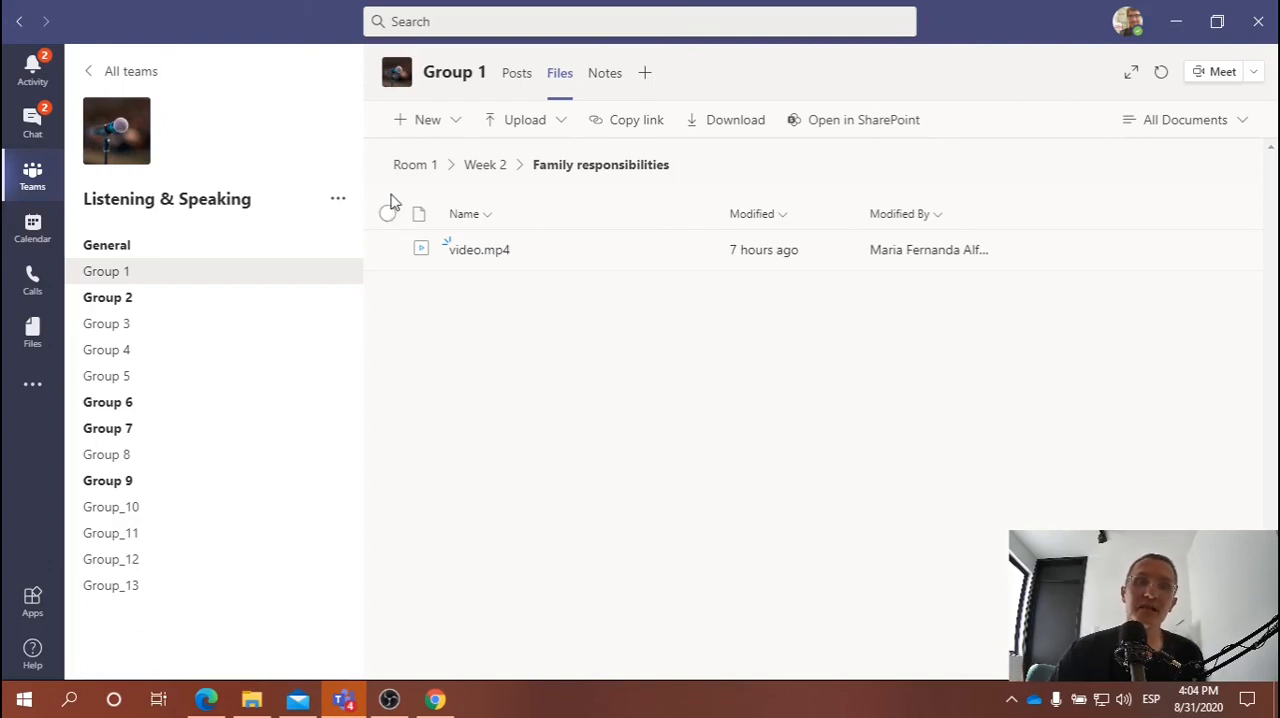
mouse_move(534, 130)
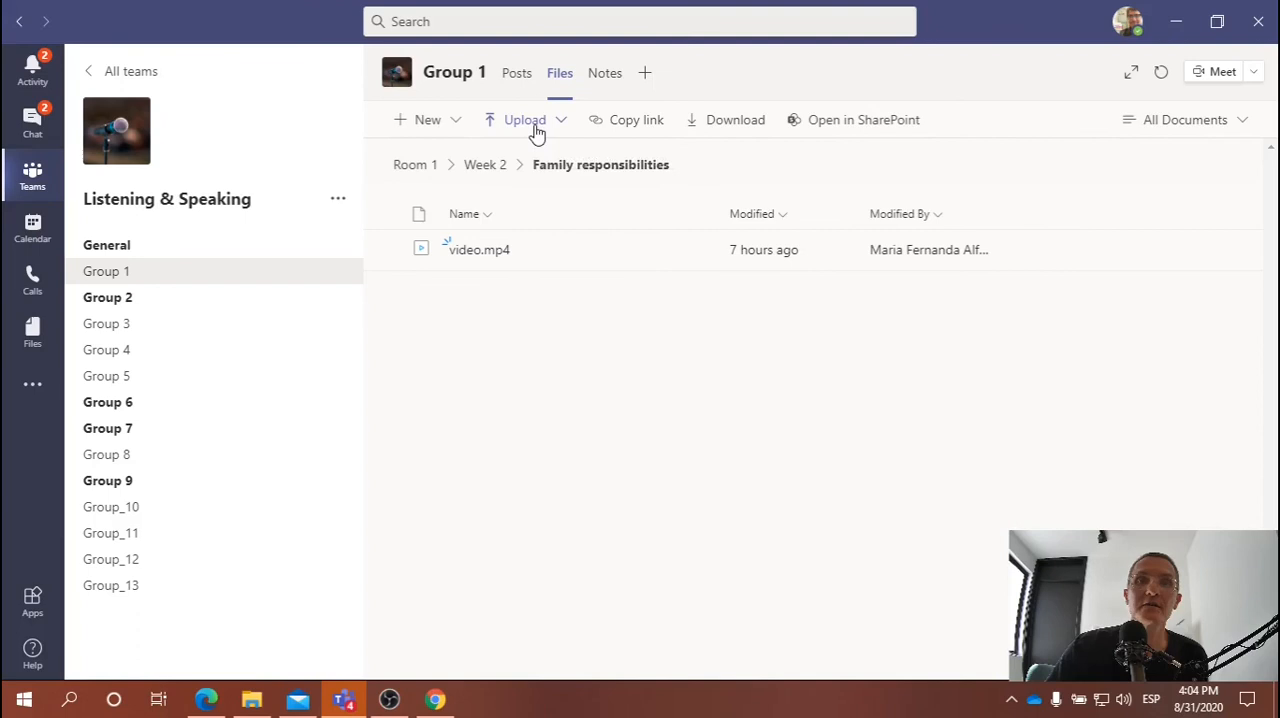
Show the Upload options, Files or Folder, for the Family responsibilities folder.
left_click(525, 119)
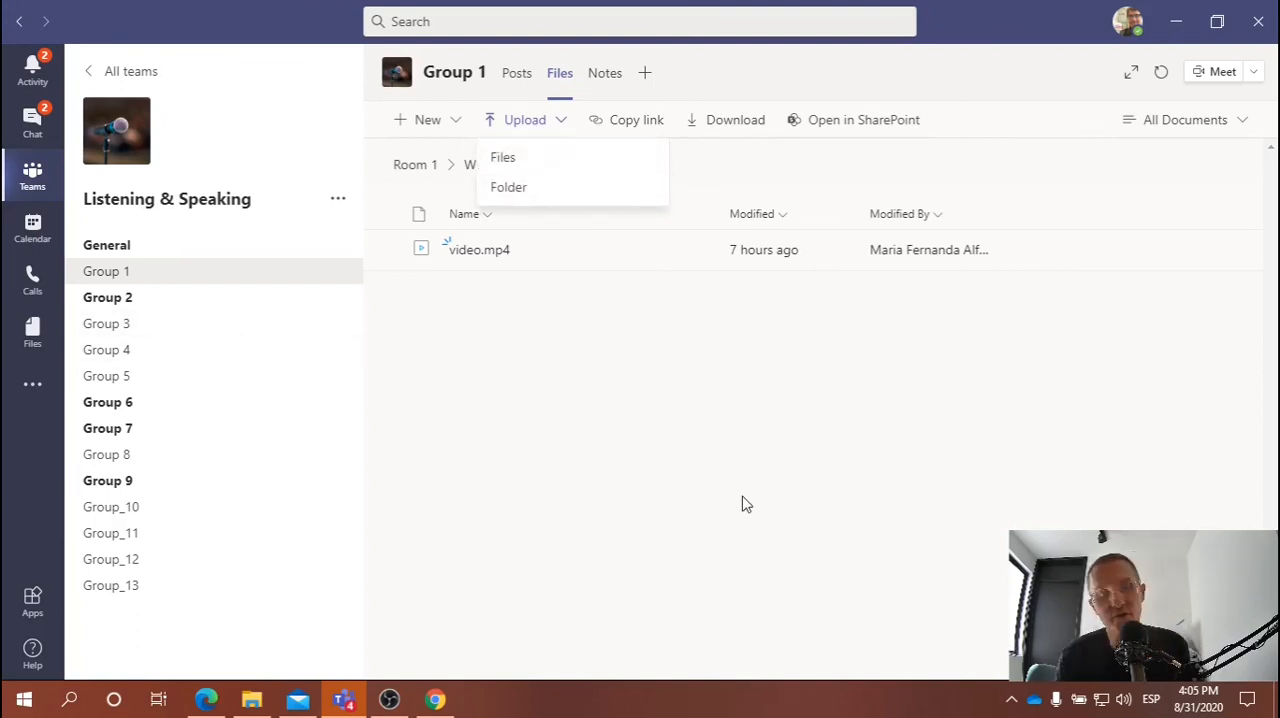
mouse_move(611, 445)
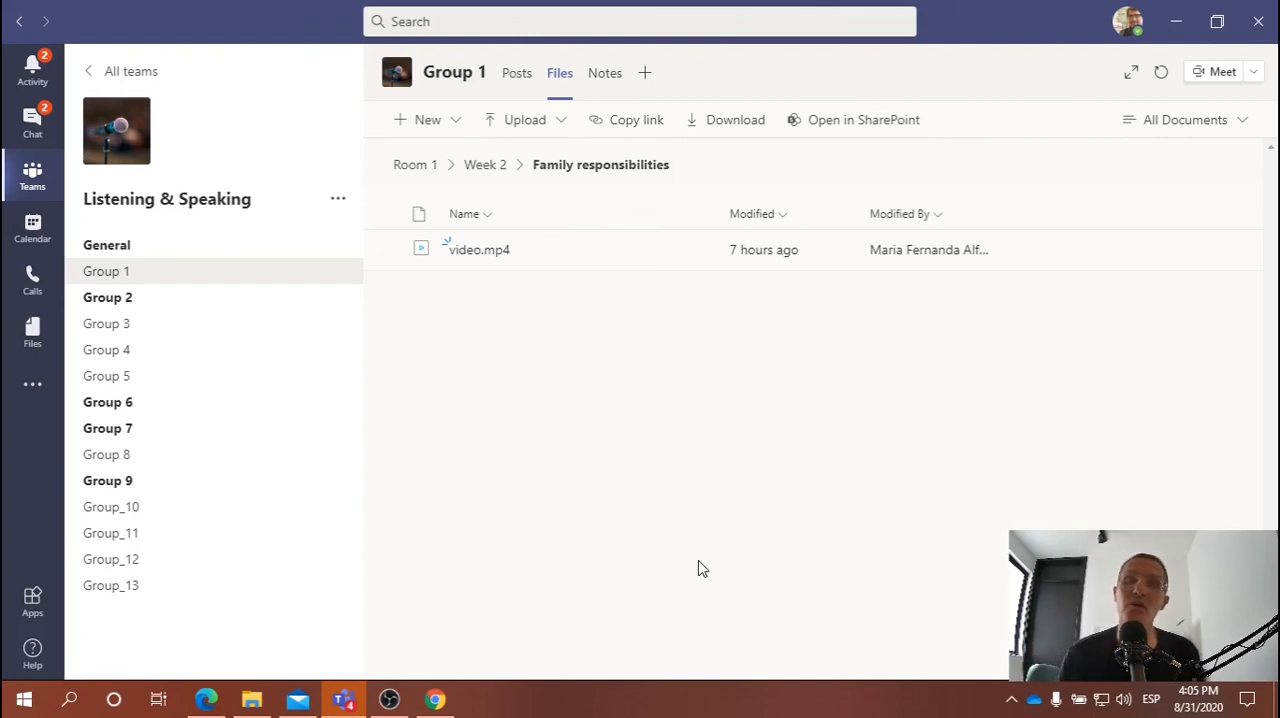
mouse_move(680, 570)
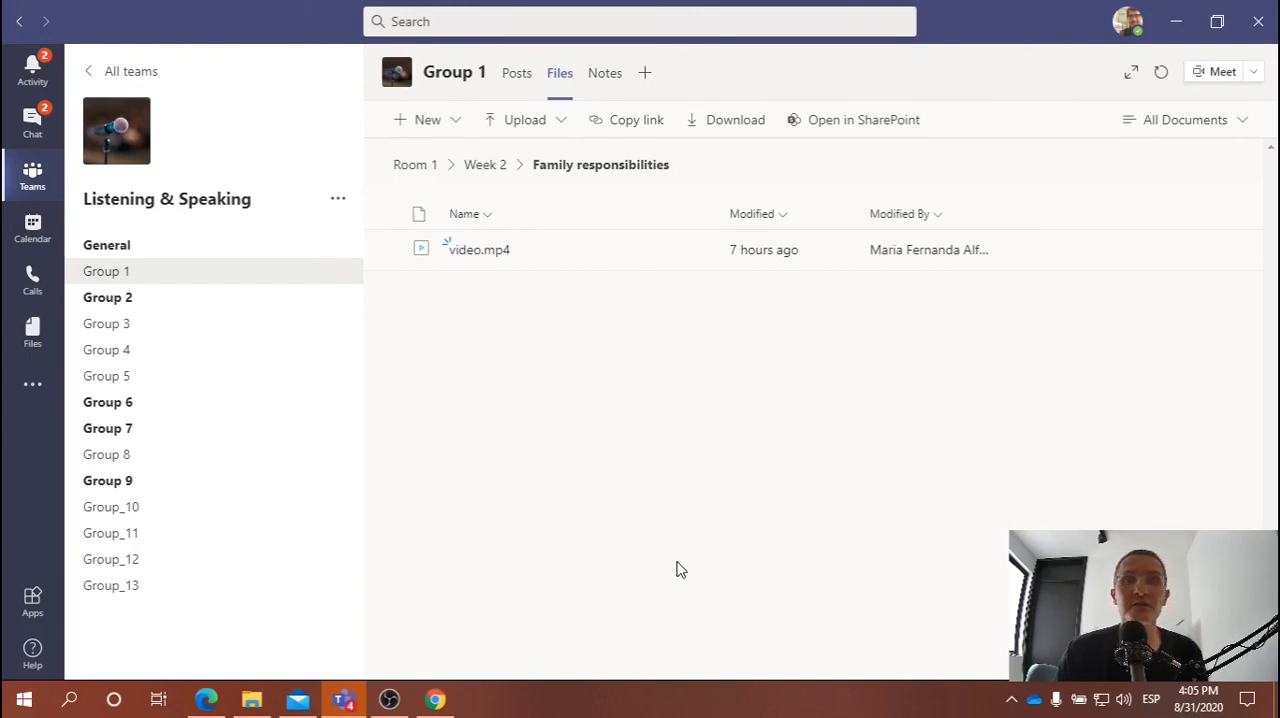